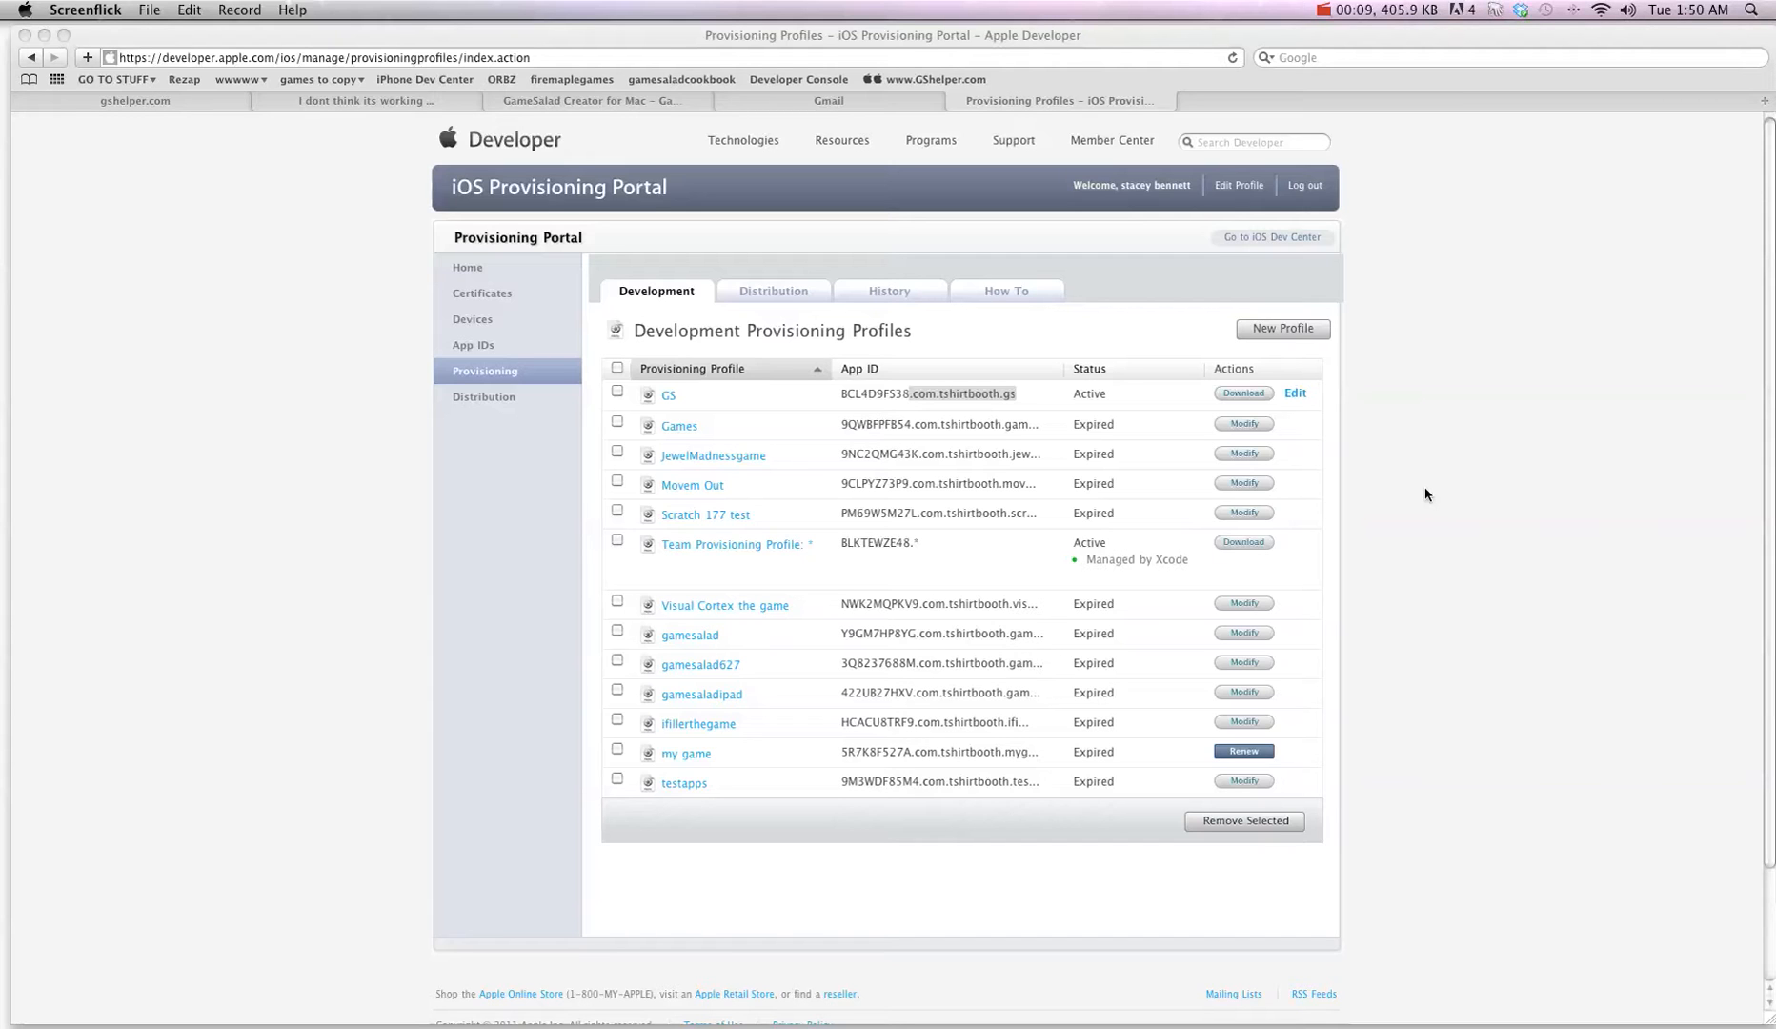
mouse_move(451, 185)
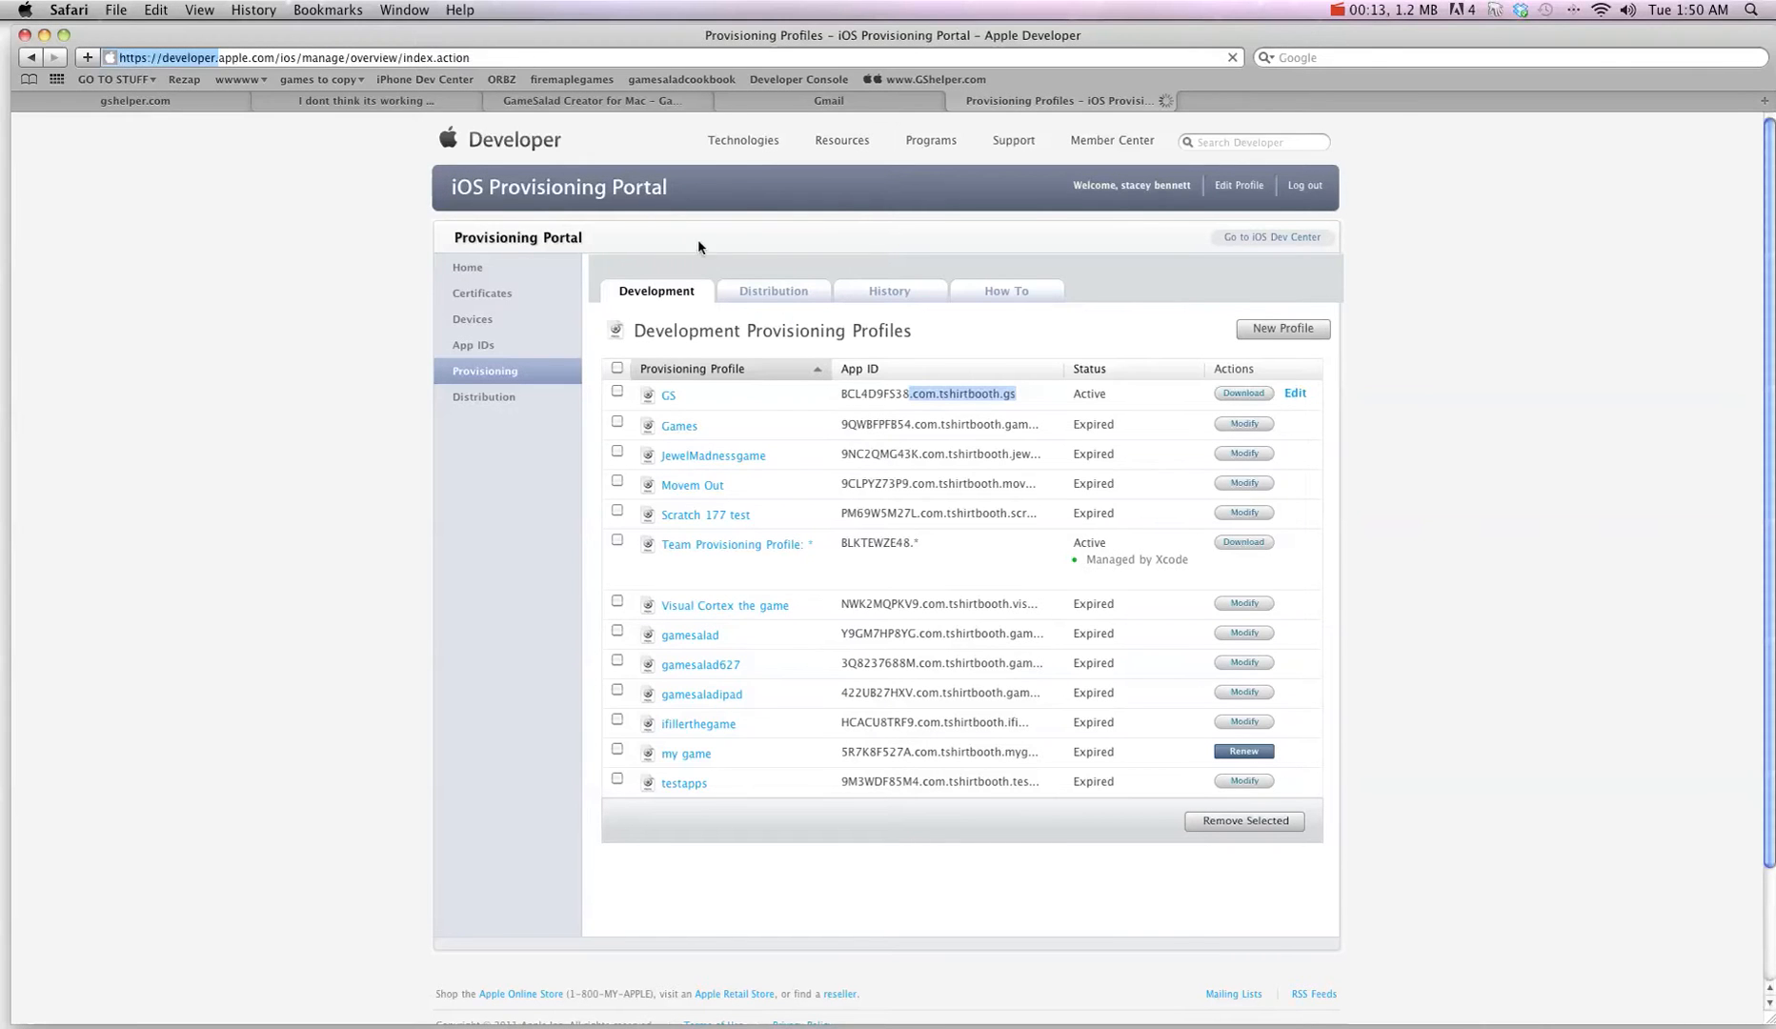
Review the App IDs and provisioning profiles lists in the provisioning portal
click(466, 268)
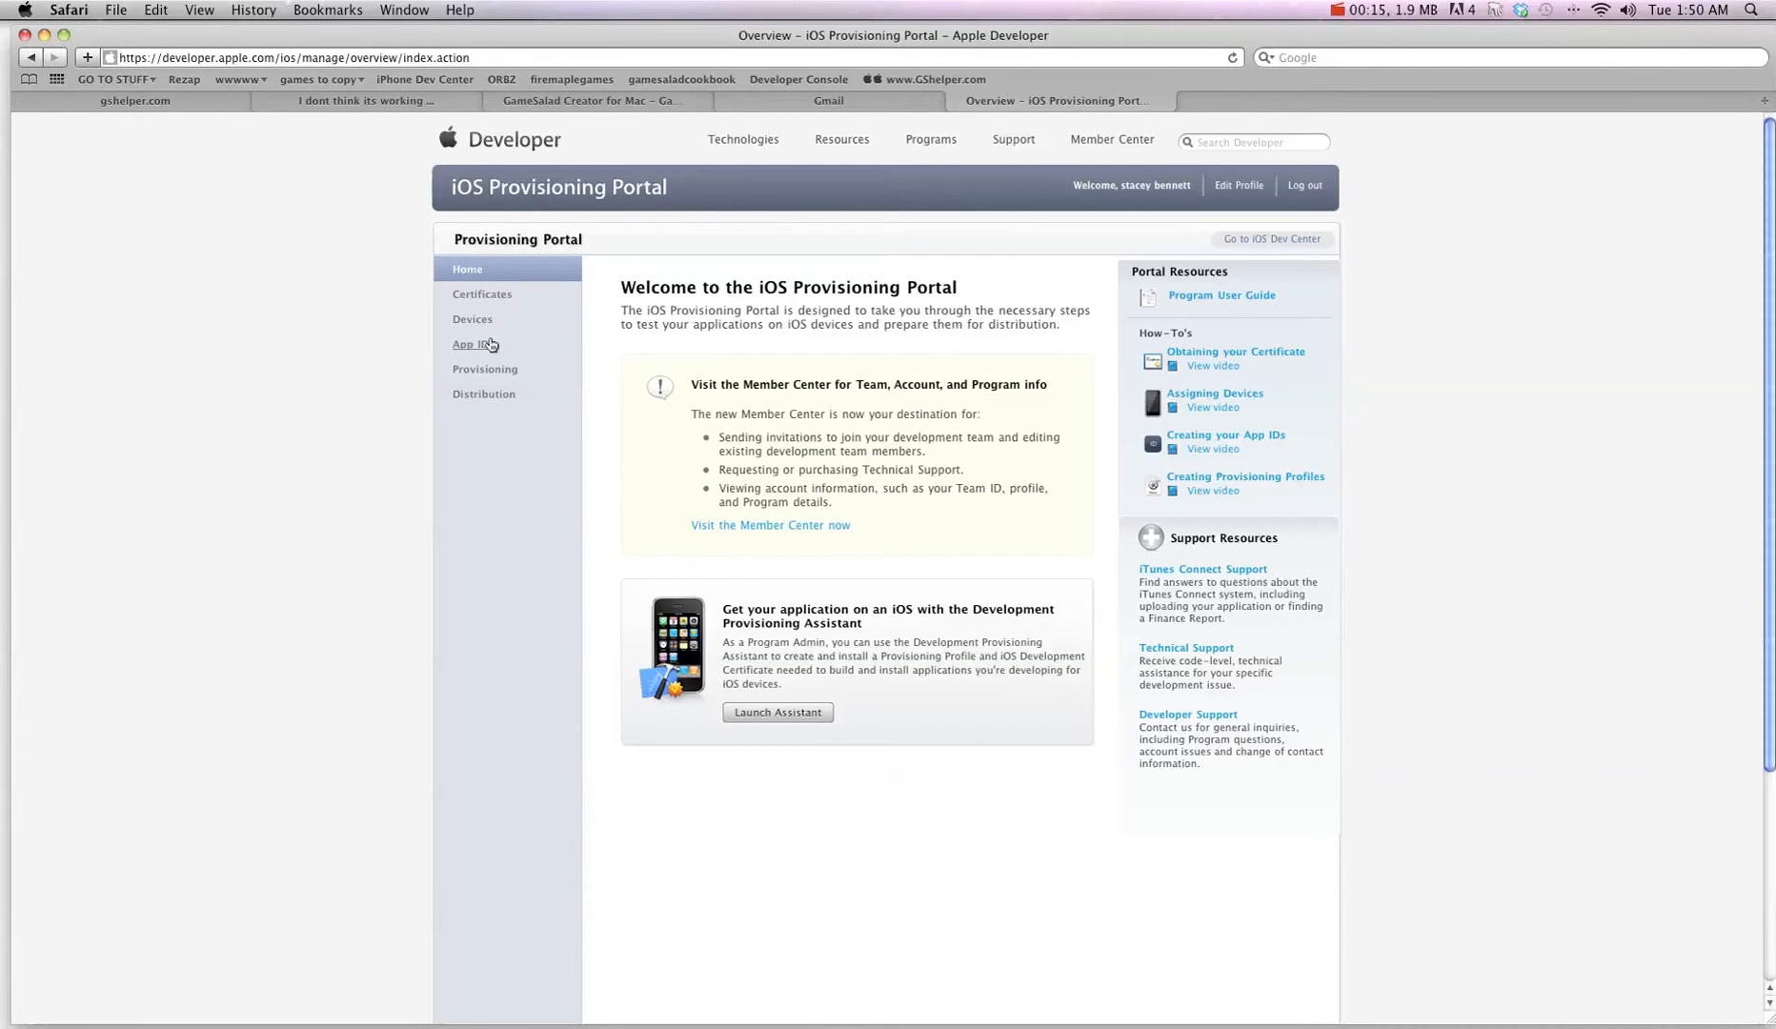
click(474, 345)
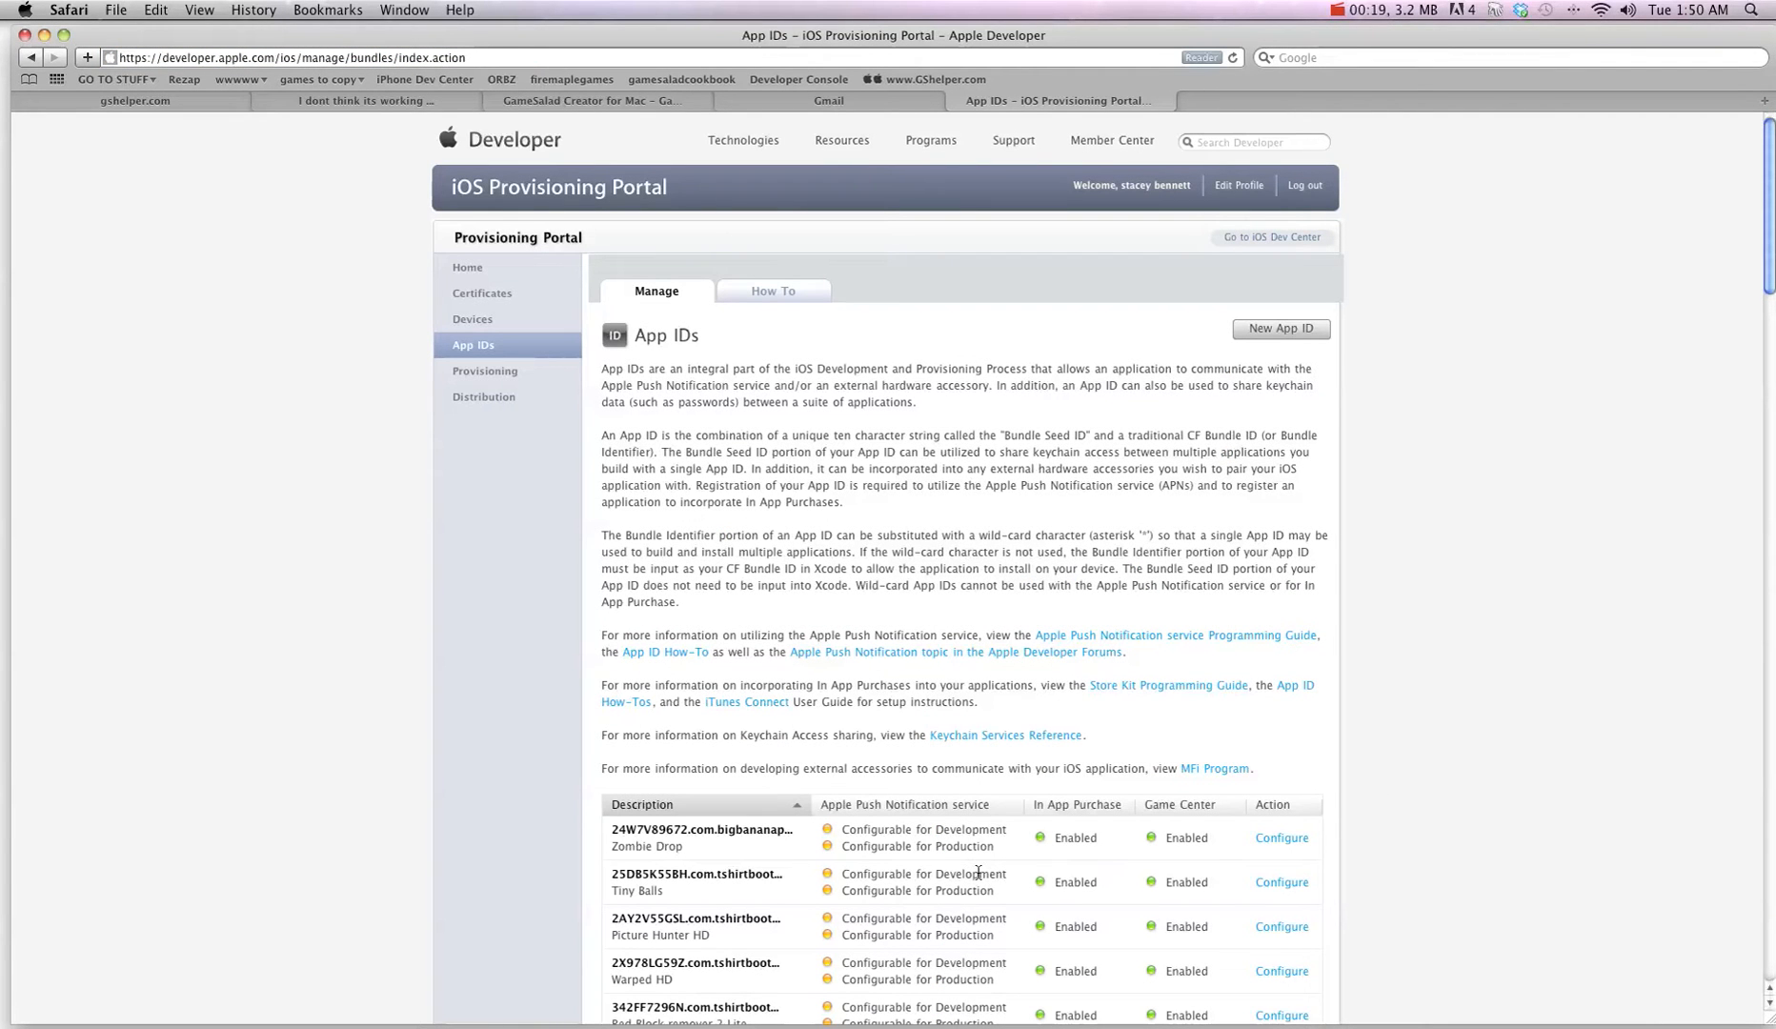
click(484, 370)
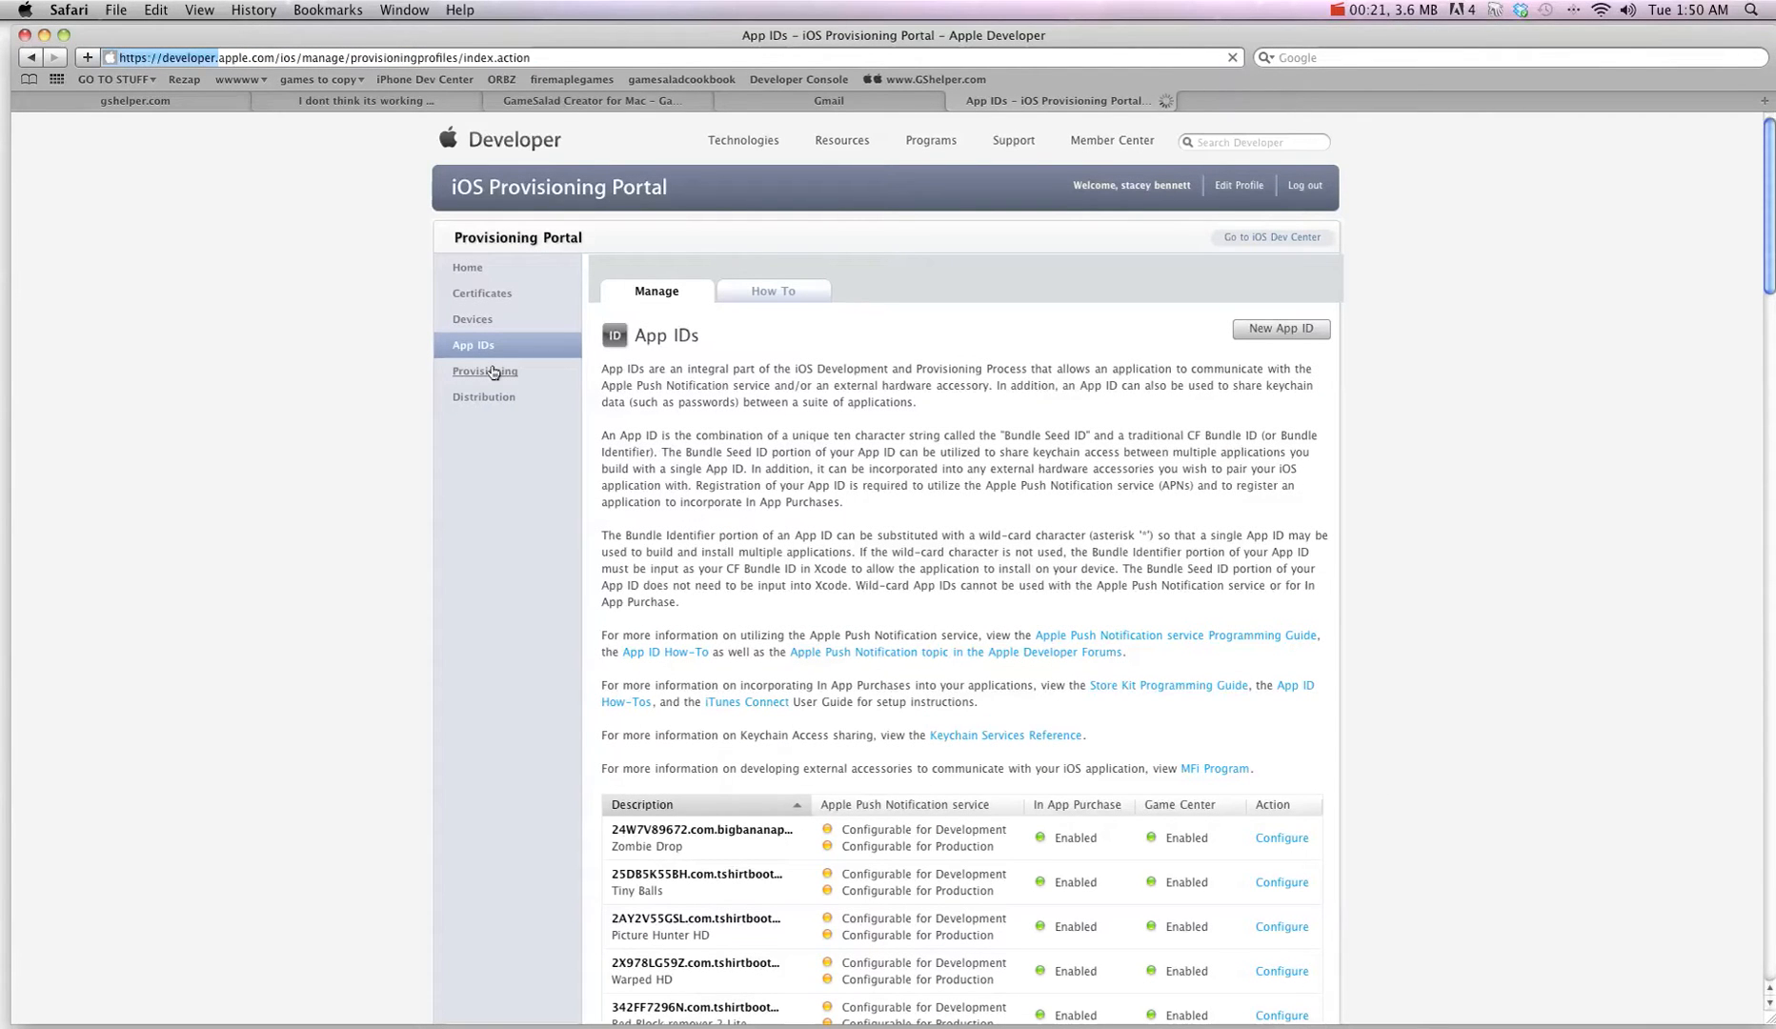
click(484, 369)
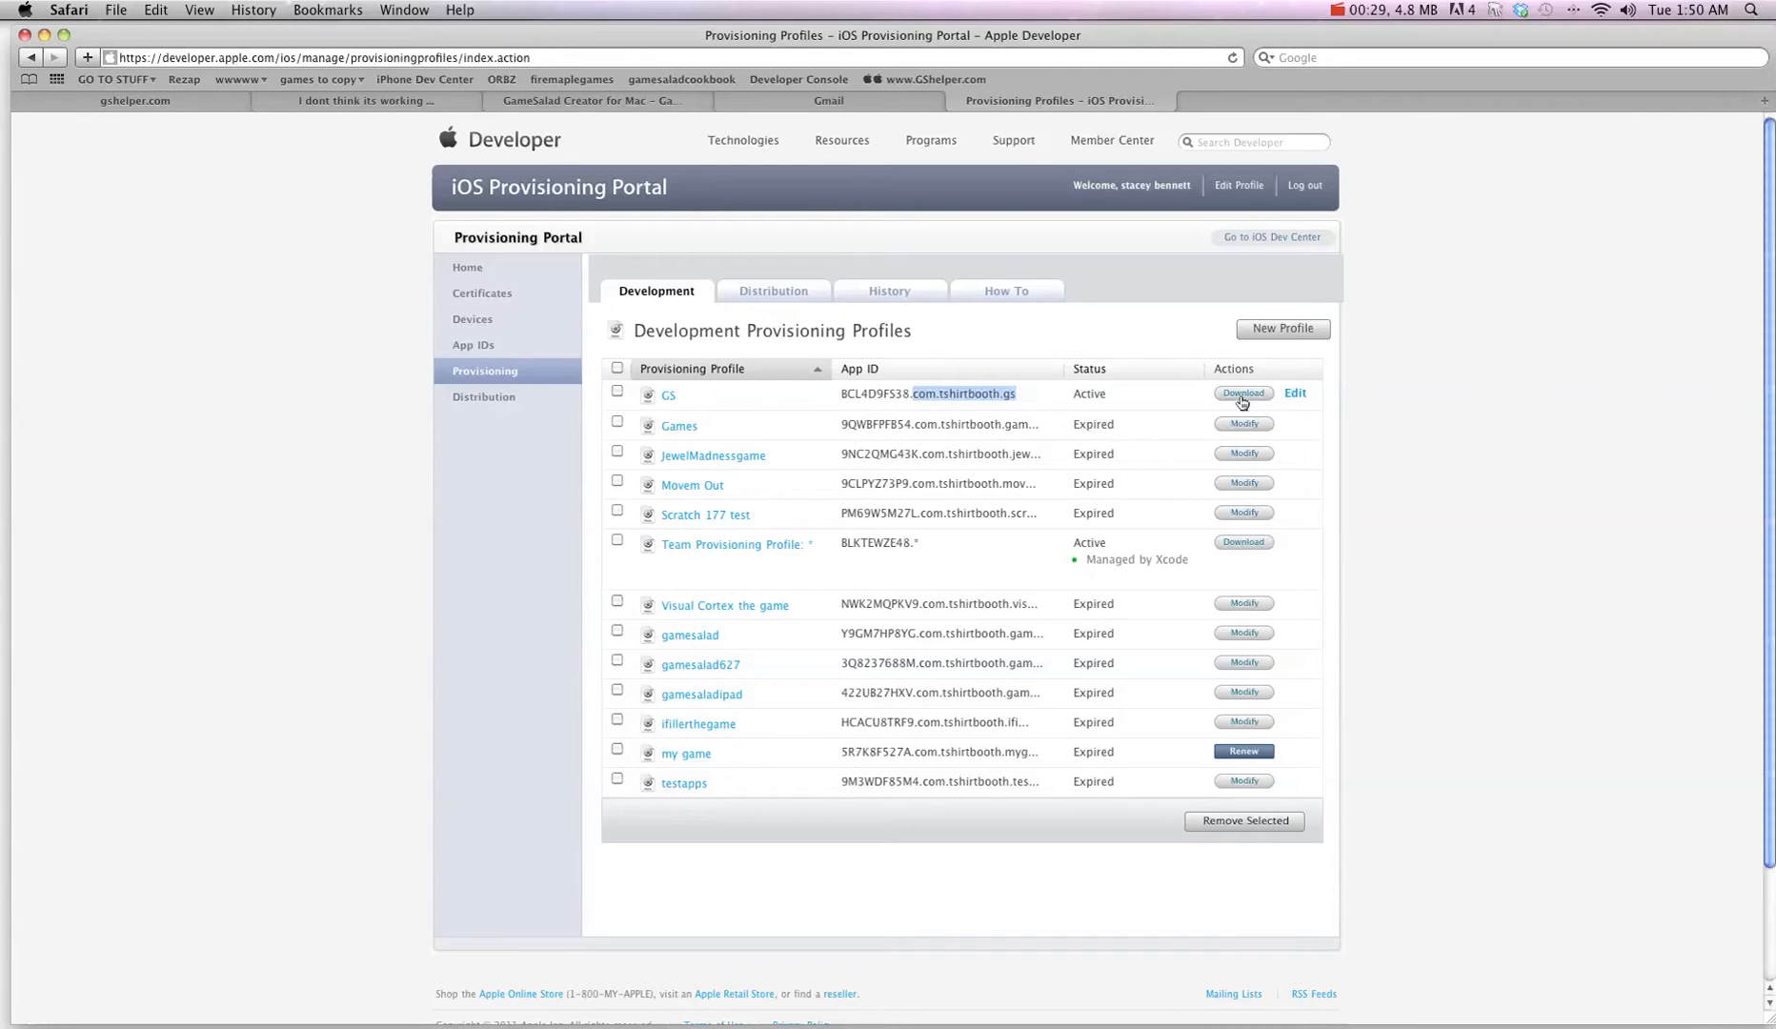
mouse_move(712, 456)
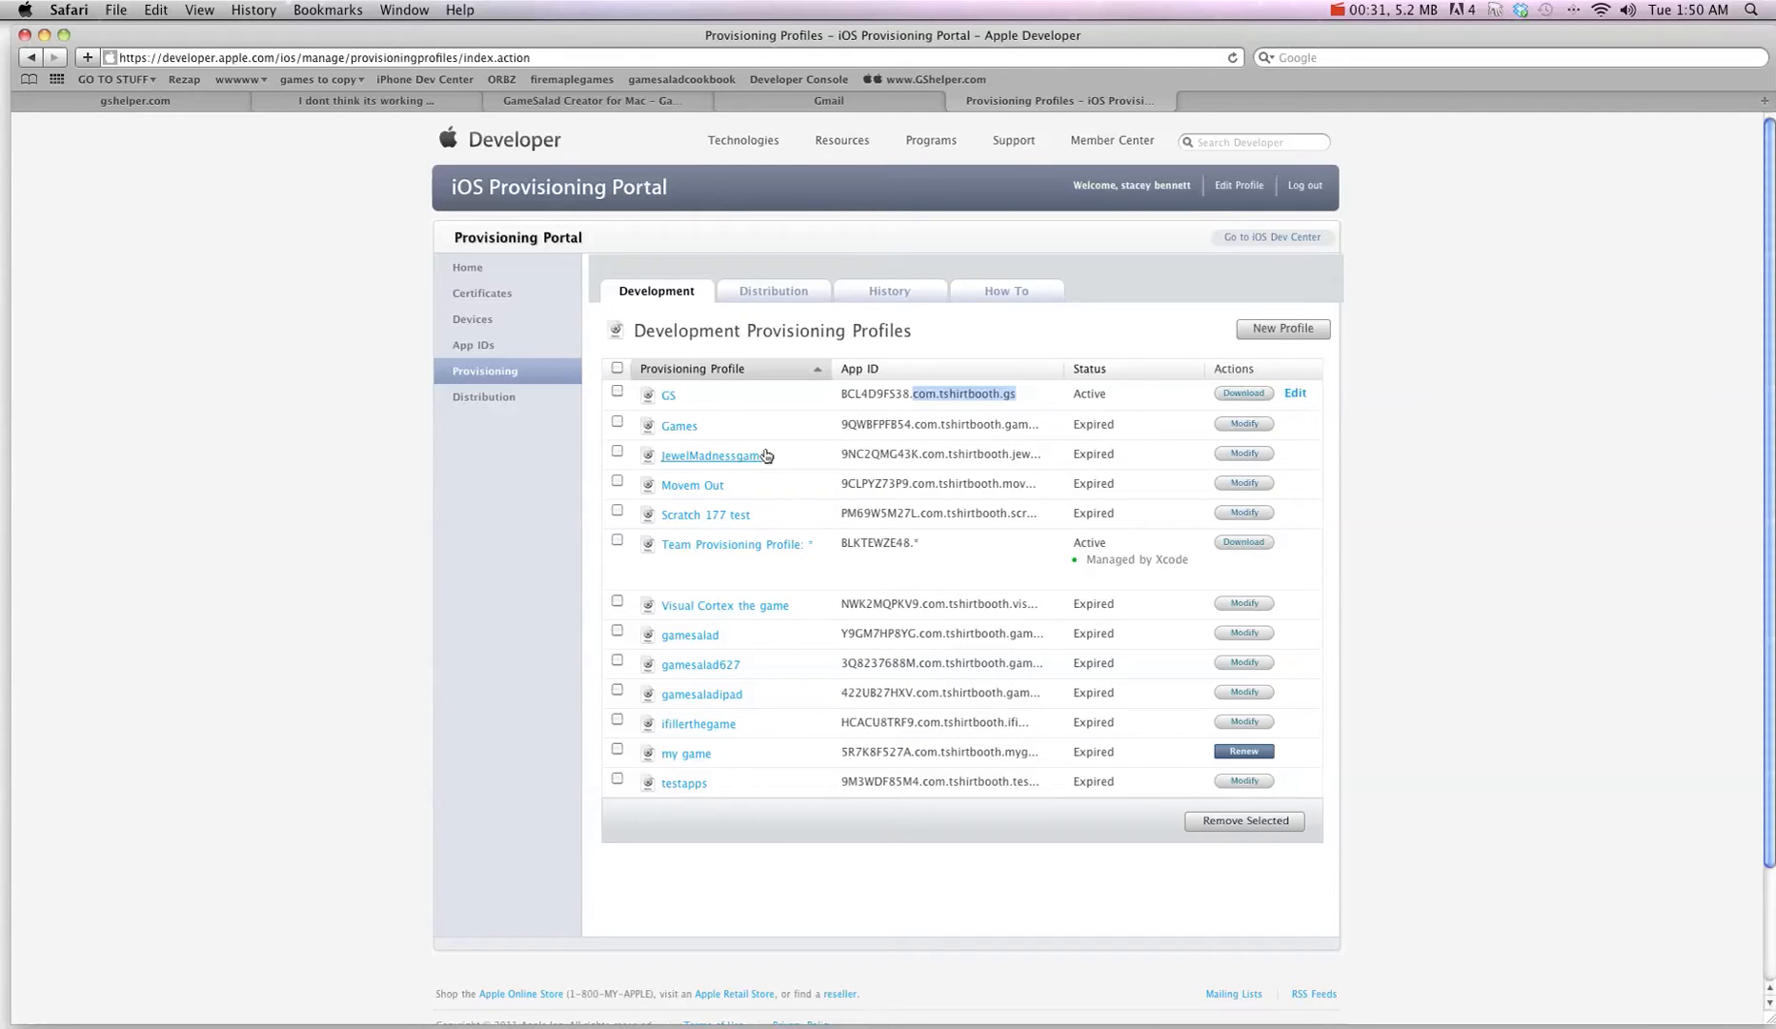
mouse_move(779, 566)
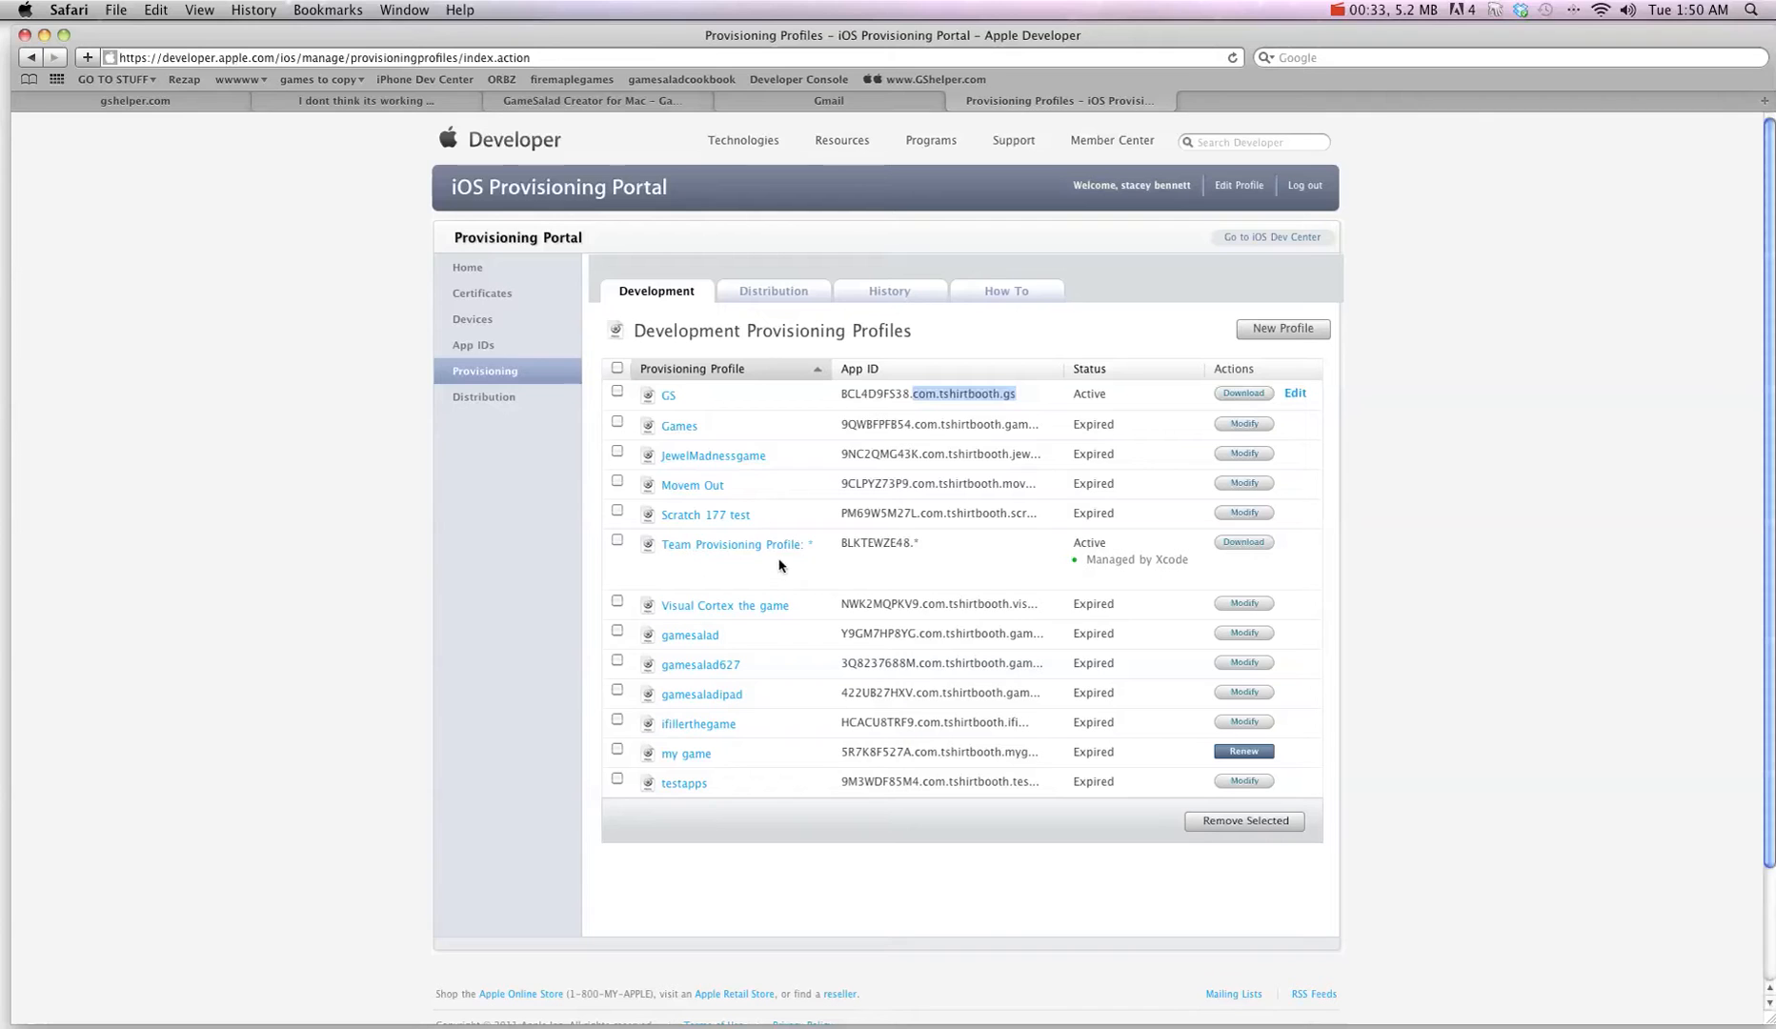
mouse_move(373, 533)
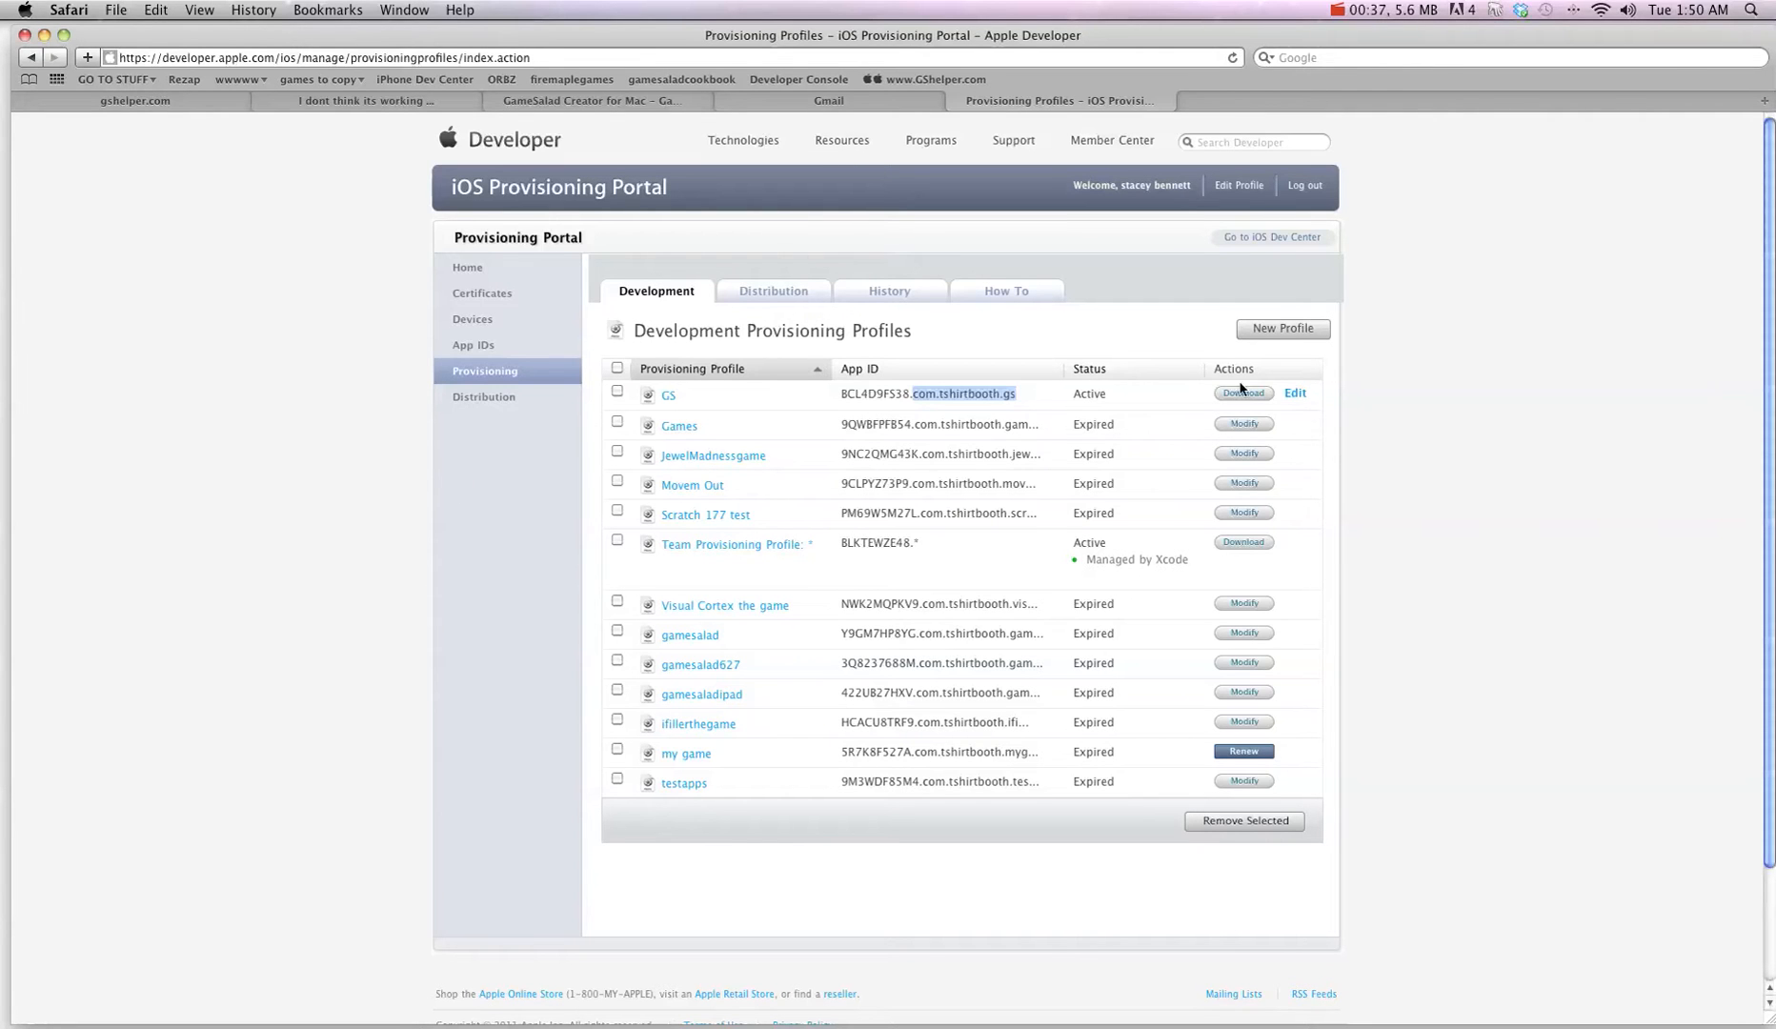
mouse_move(724, 453)
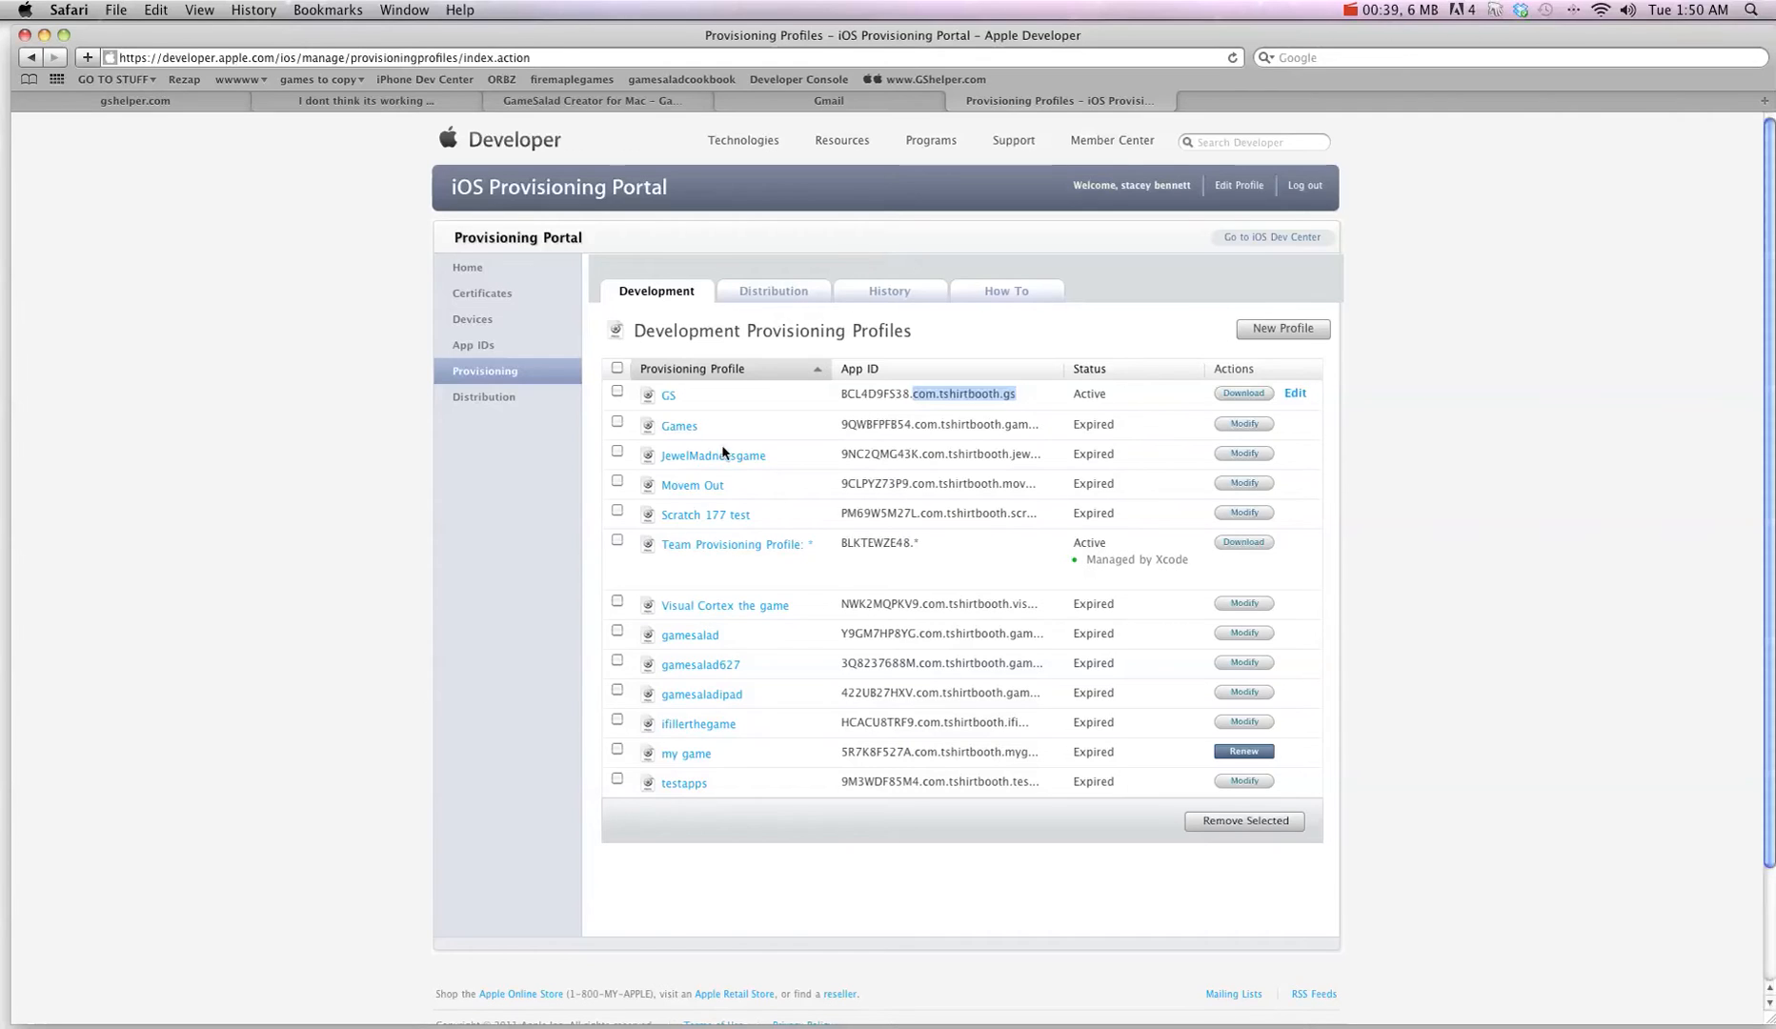
mouse_move(284, 362)
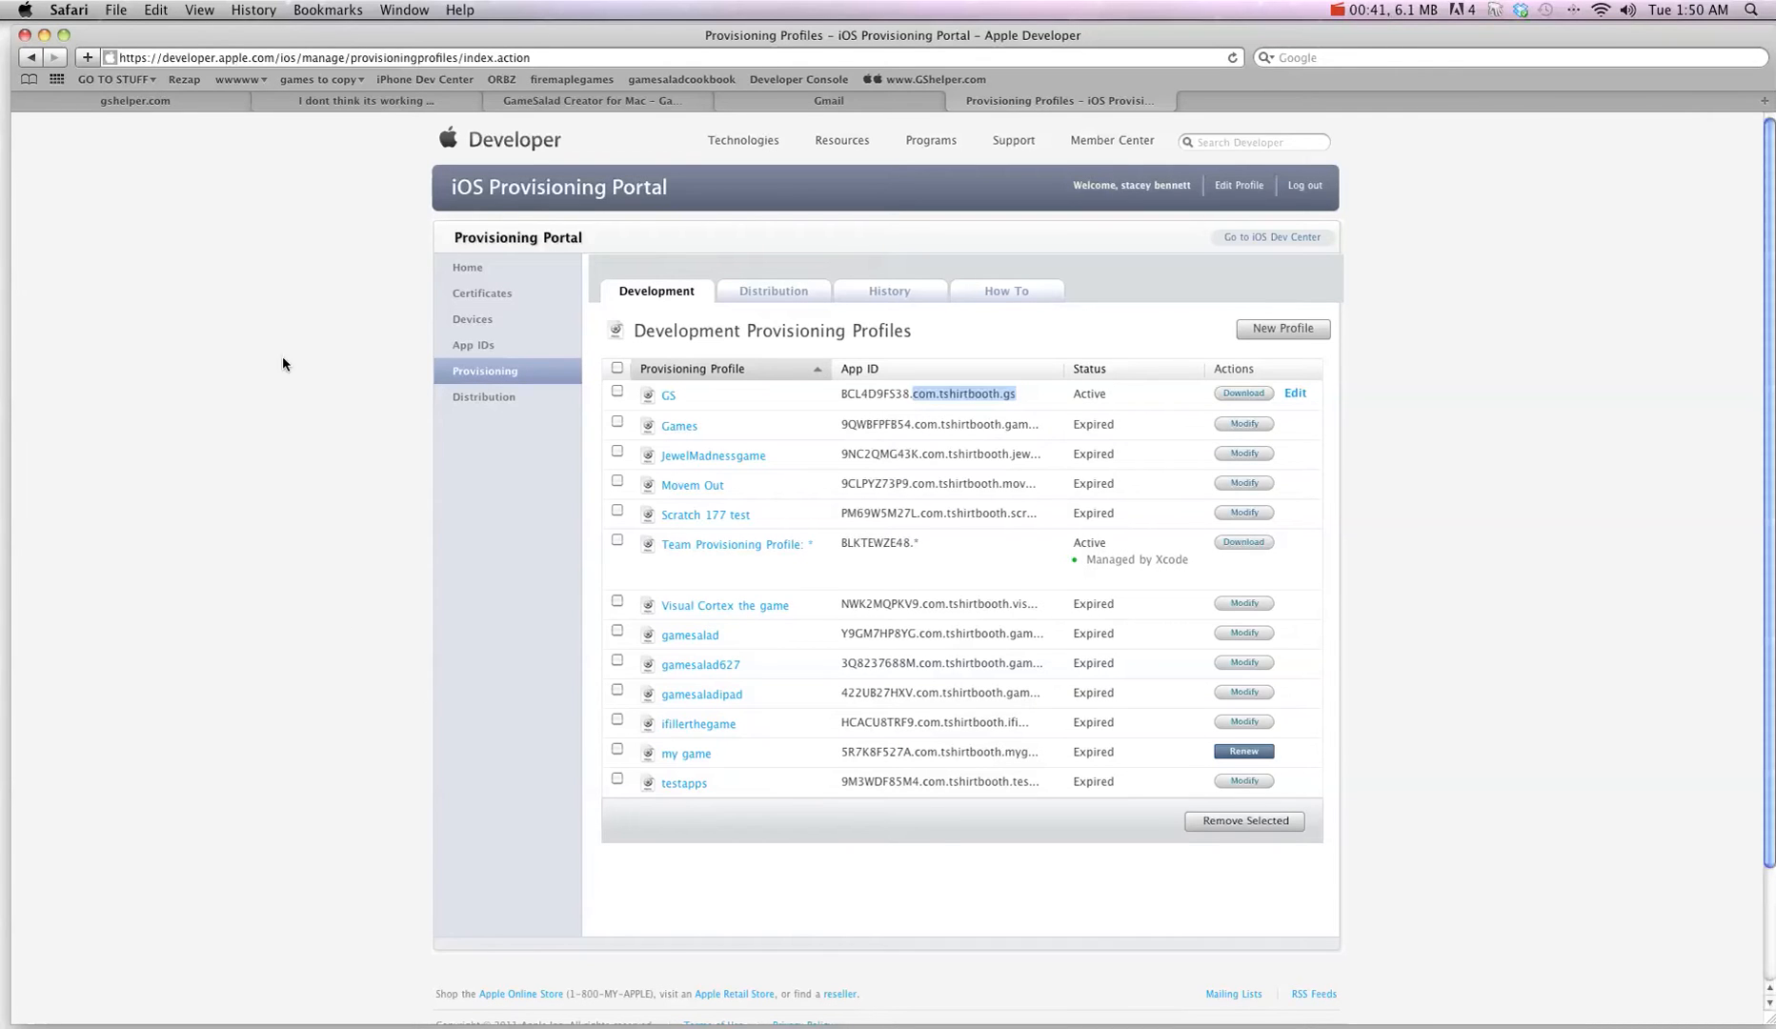
mouse_move(419, 325)
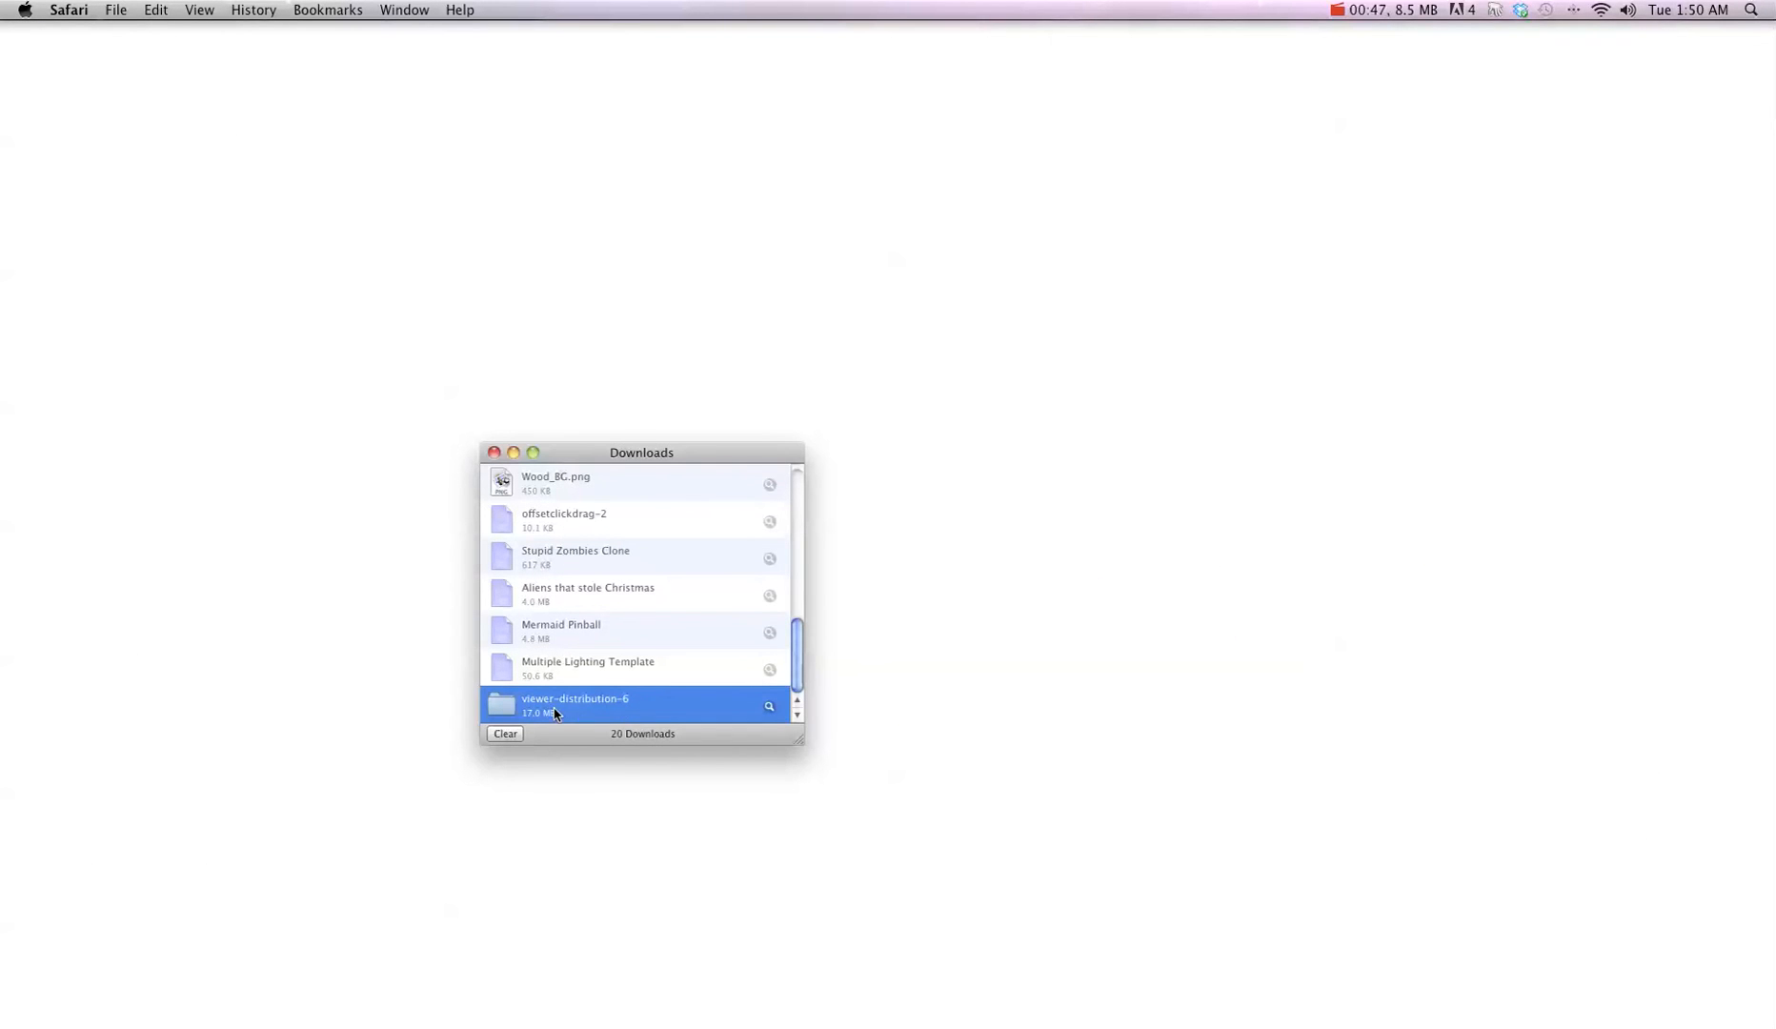
Launch GameSalad Viewer.xcodeproj from the downloaded viewer-distribution-6 folder
double_click(574, 703)
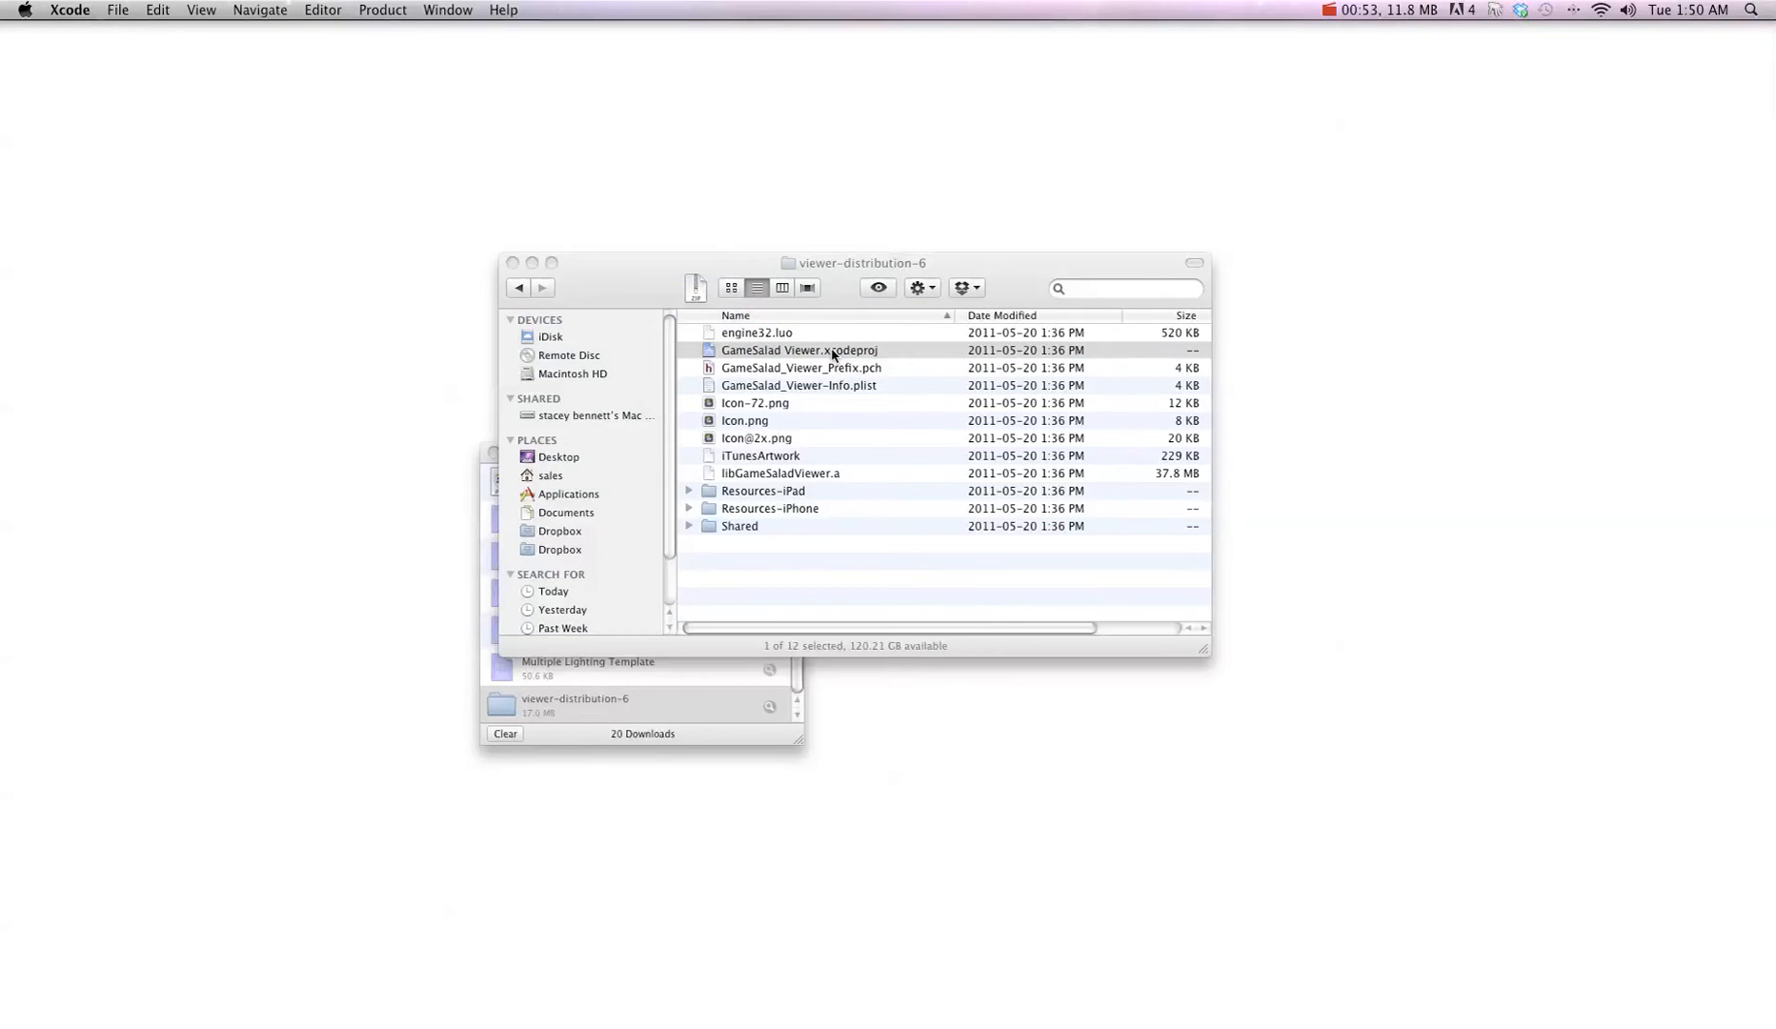
double_click(799, 351)
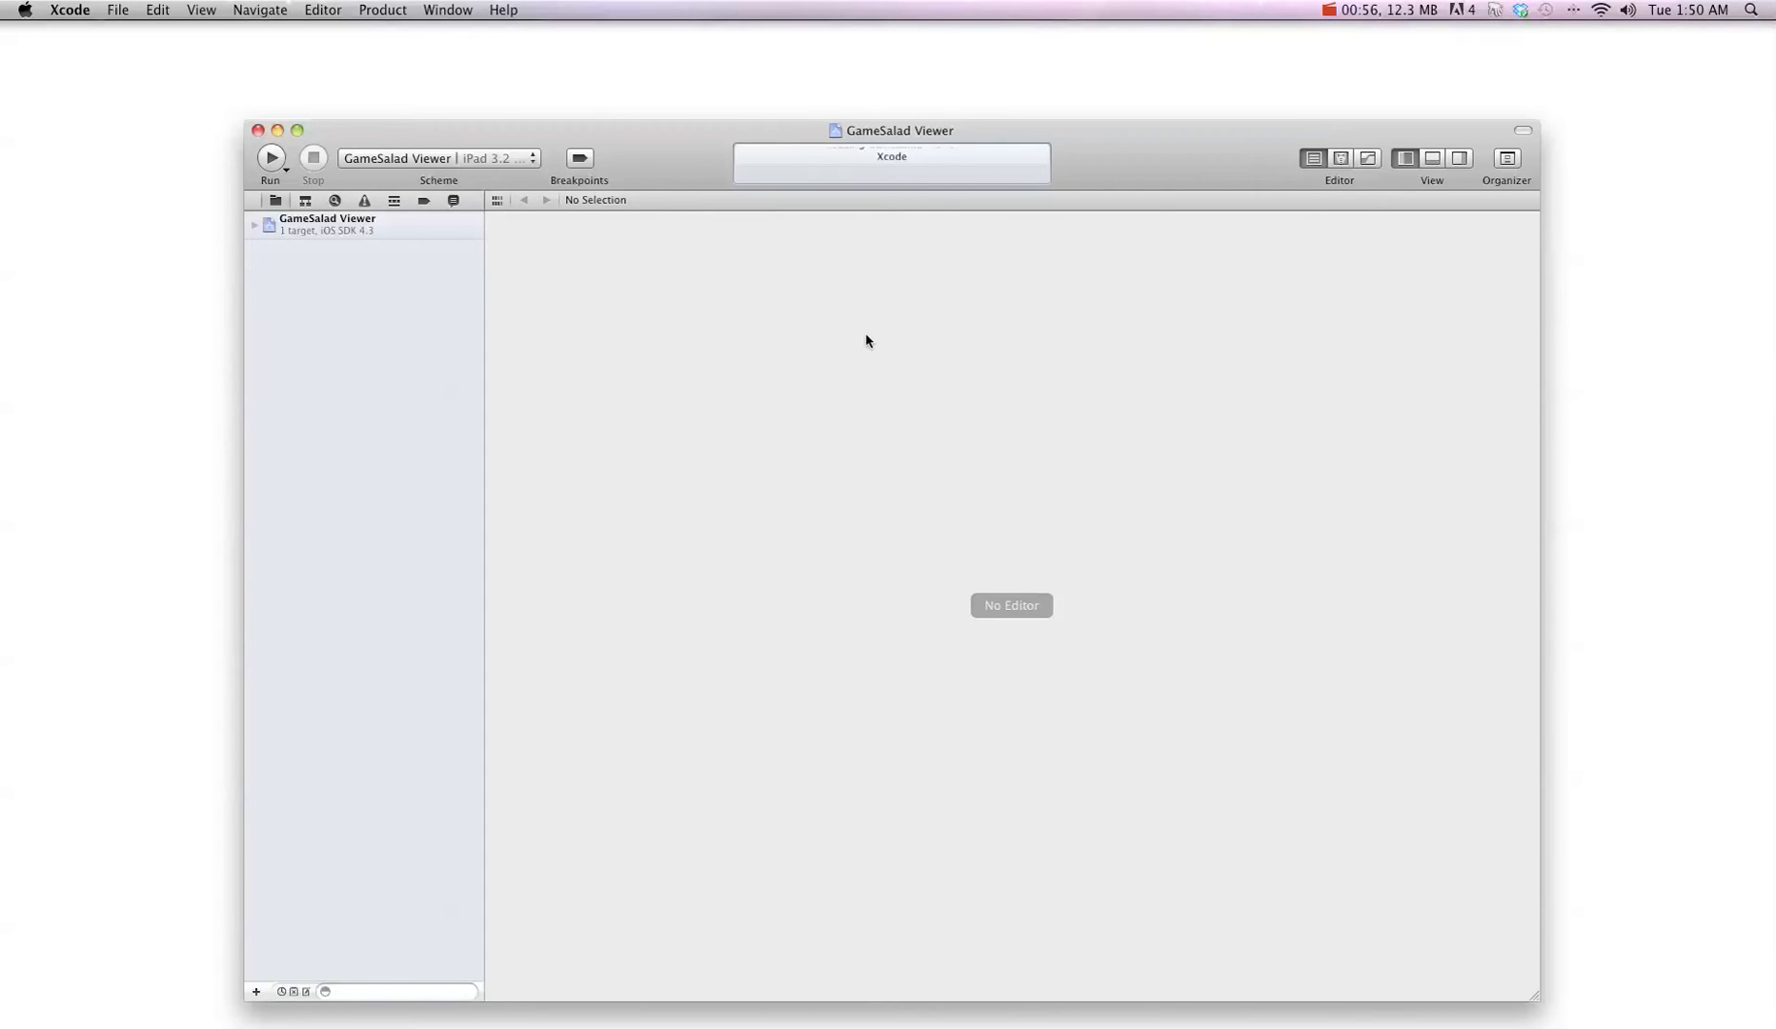
mouse_move(751, 299)
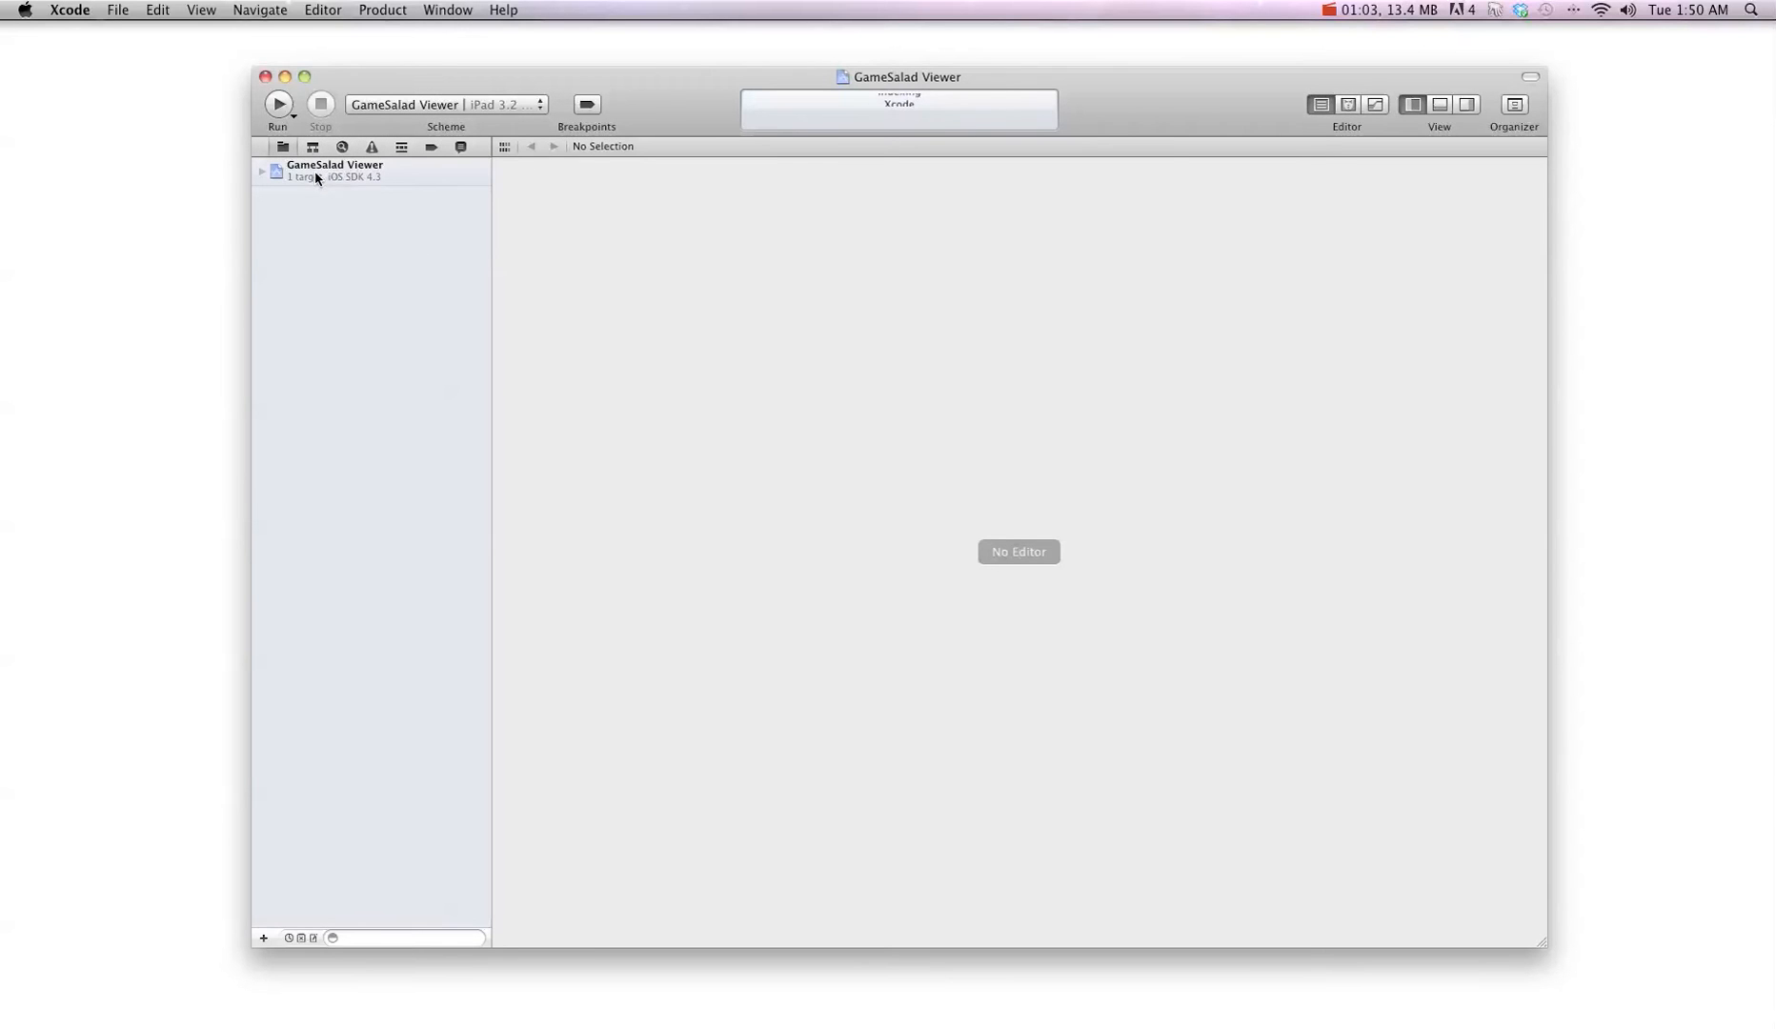
Set the GameSalad Viewer target's bundle identifier to com.tshirtbooth.gs
click(333, 170)
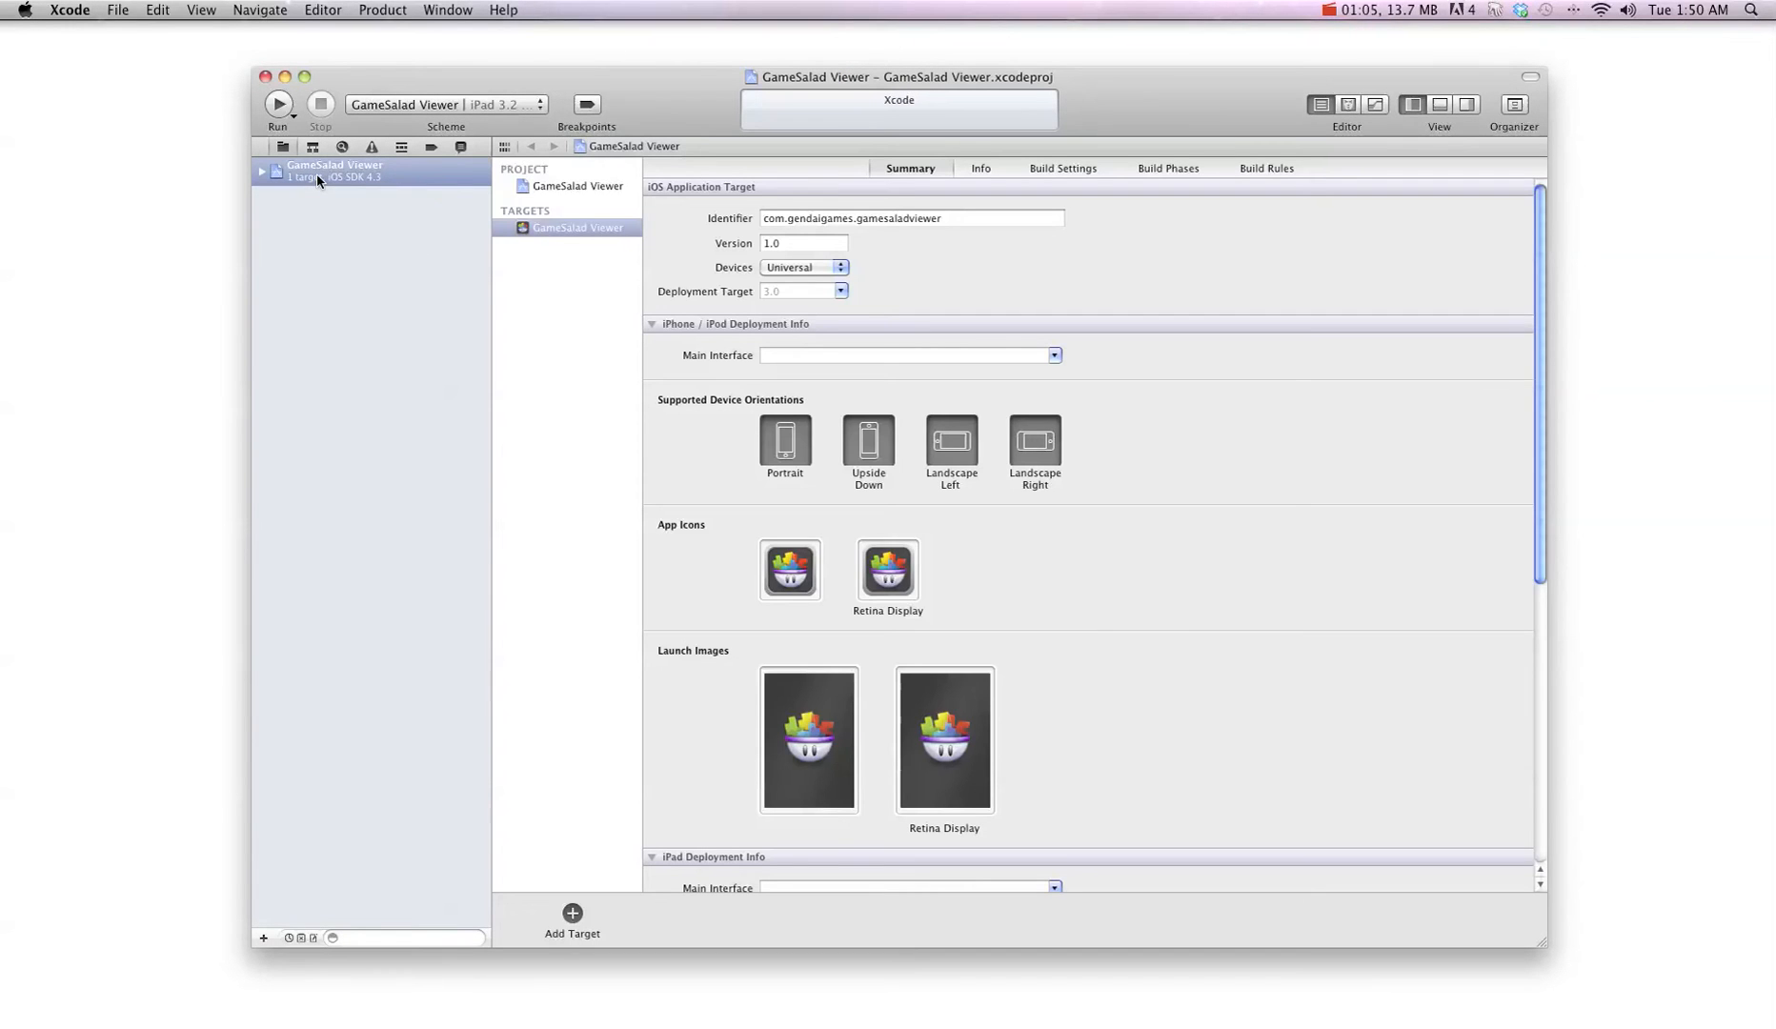
click(909, 217)
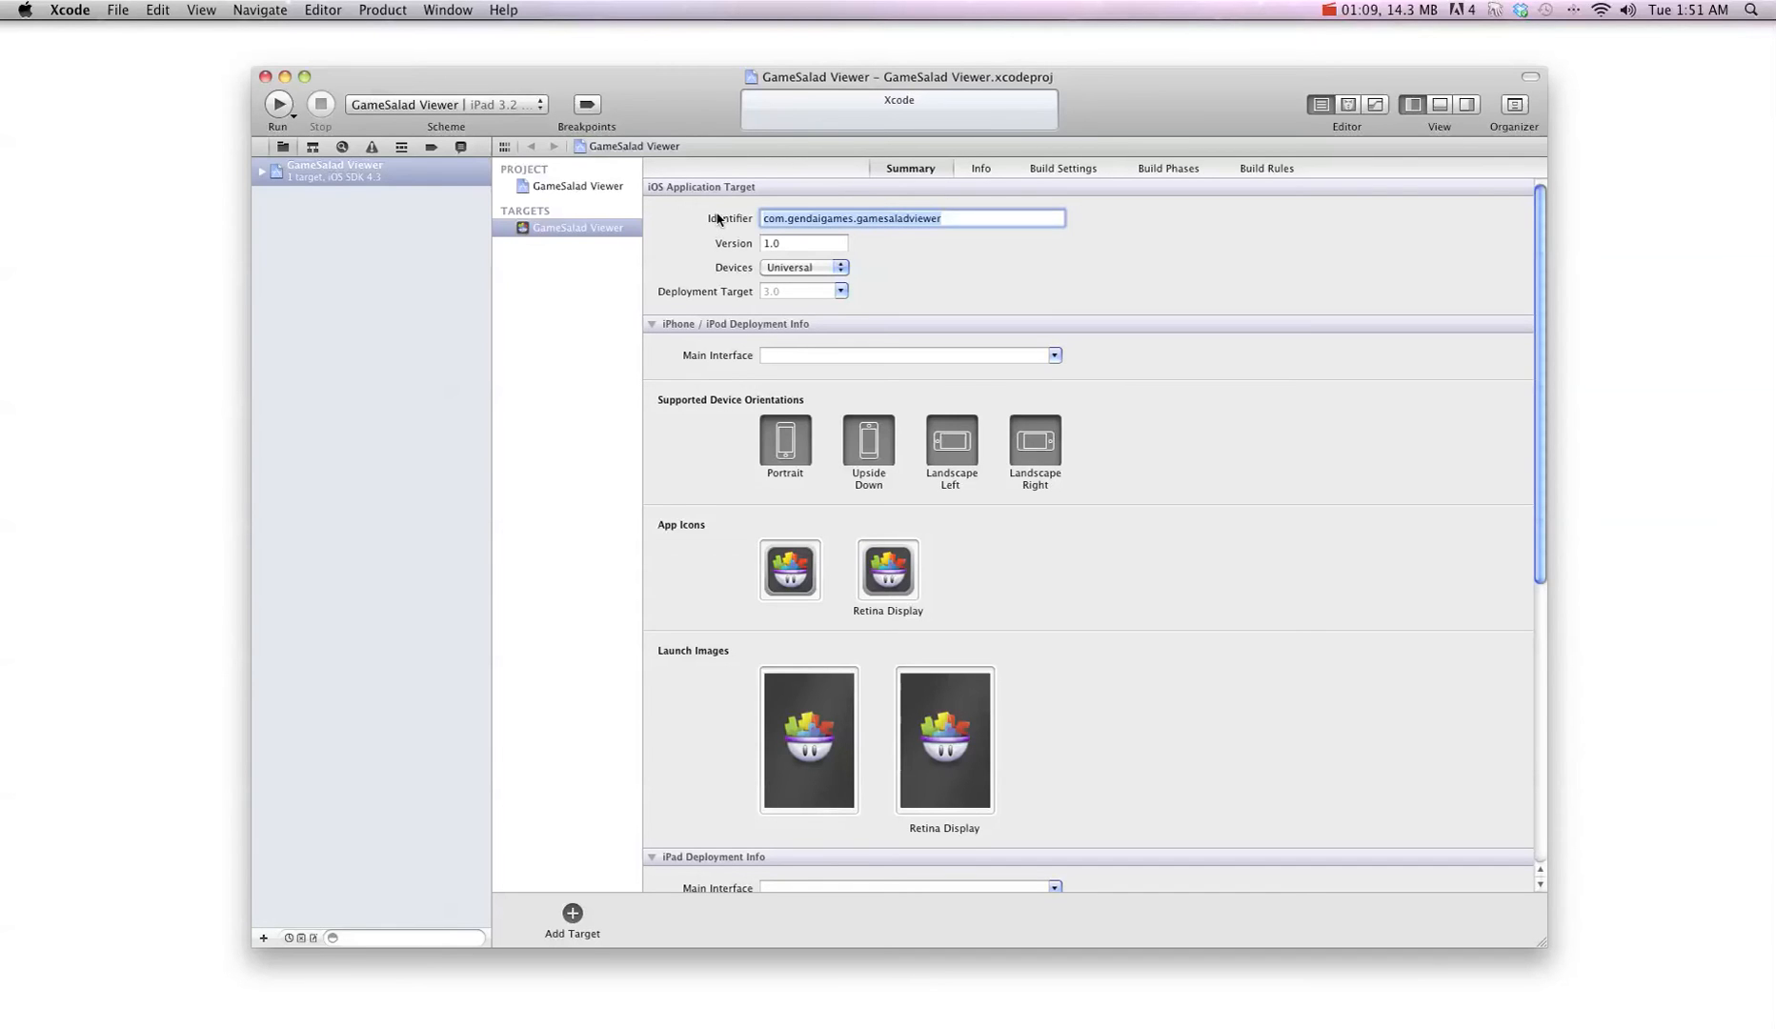
text(com.tshirtboot)
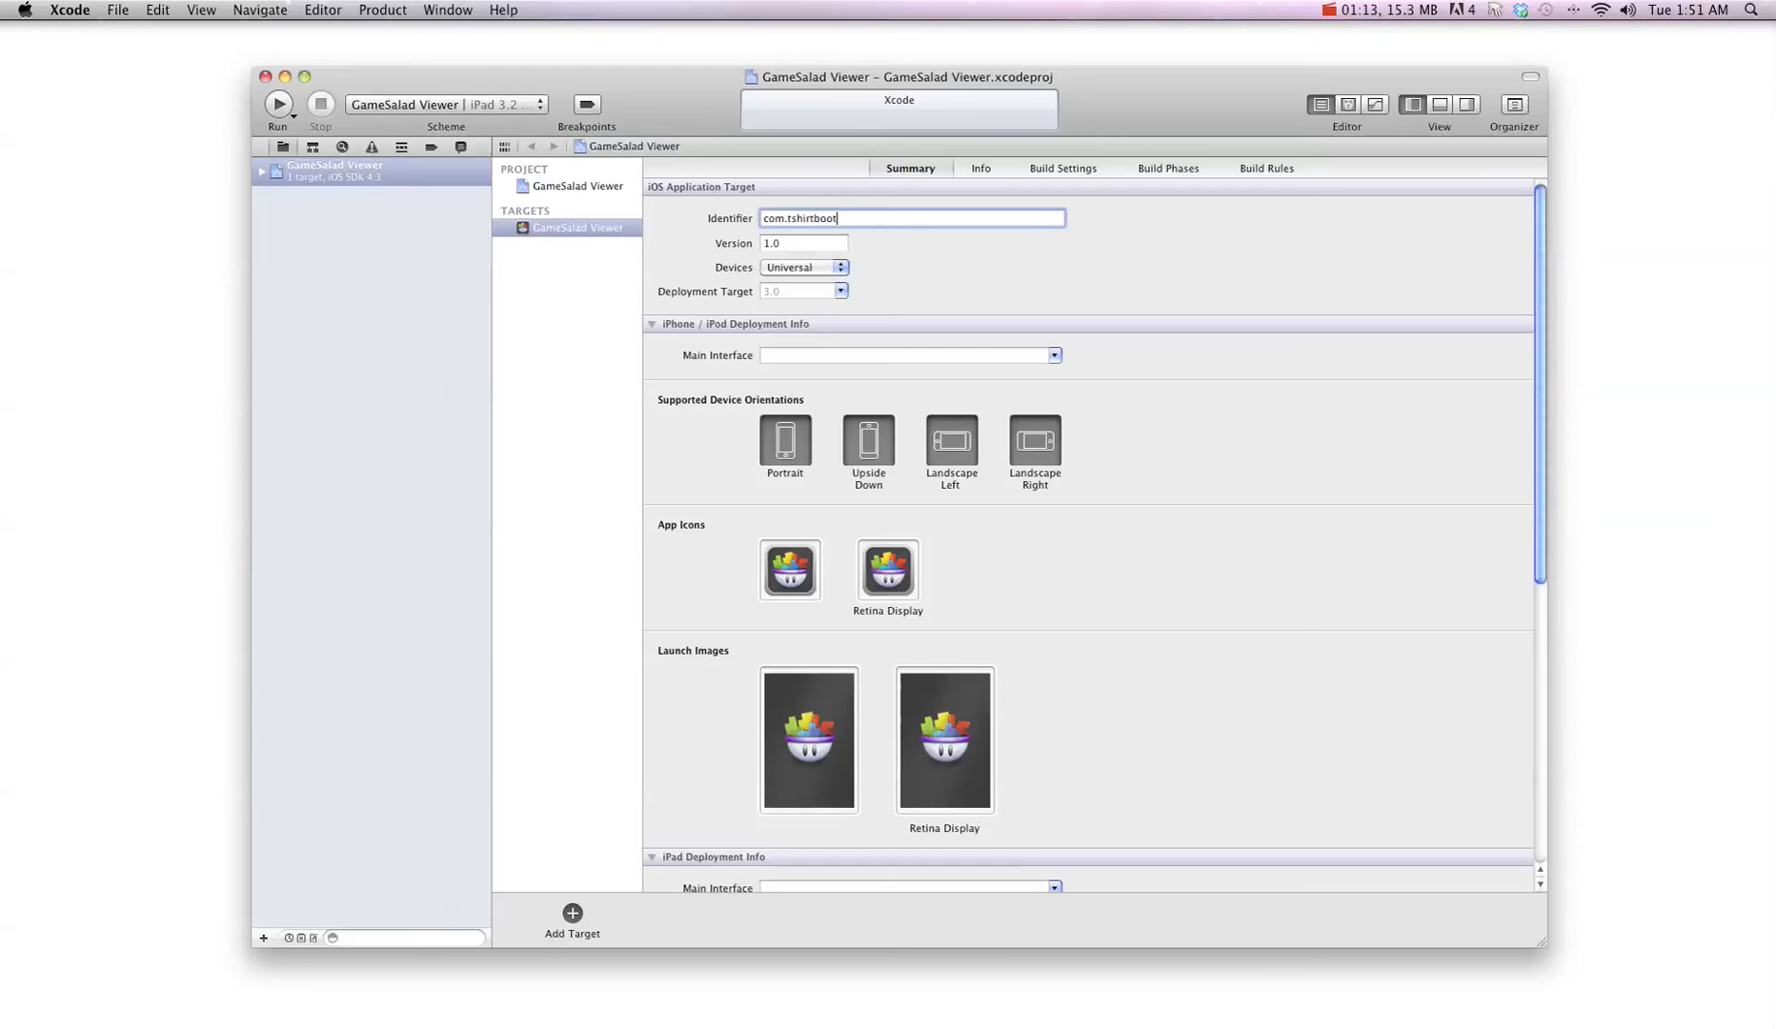
text(.gs)
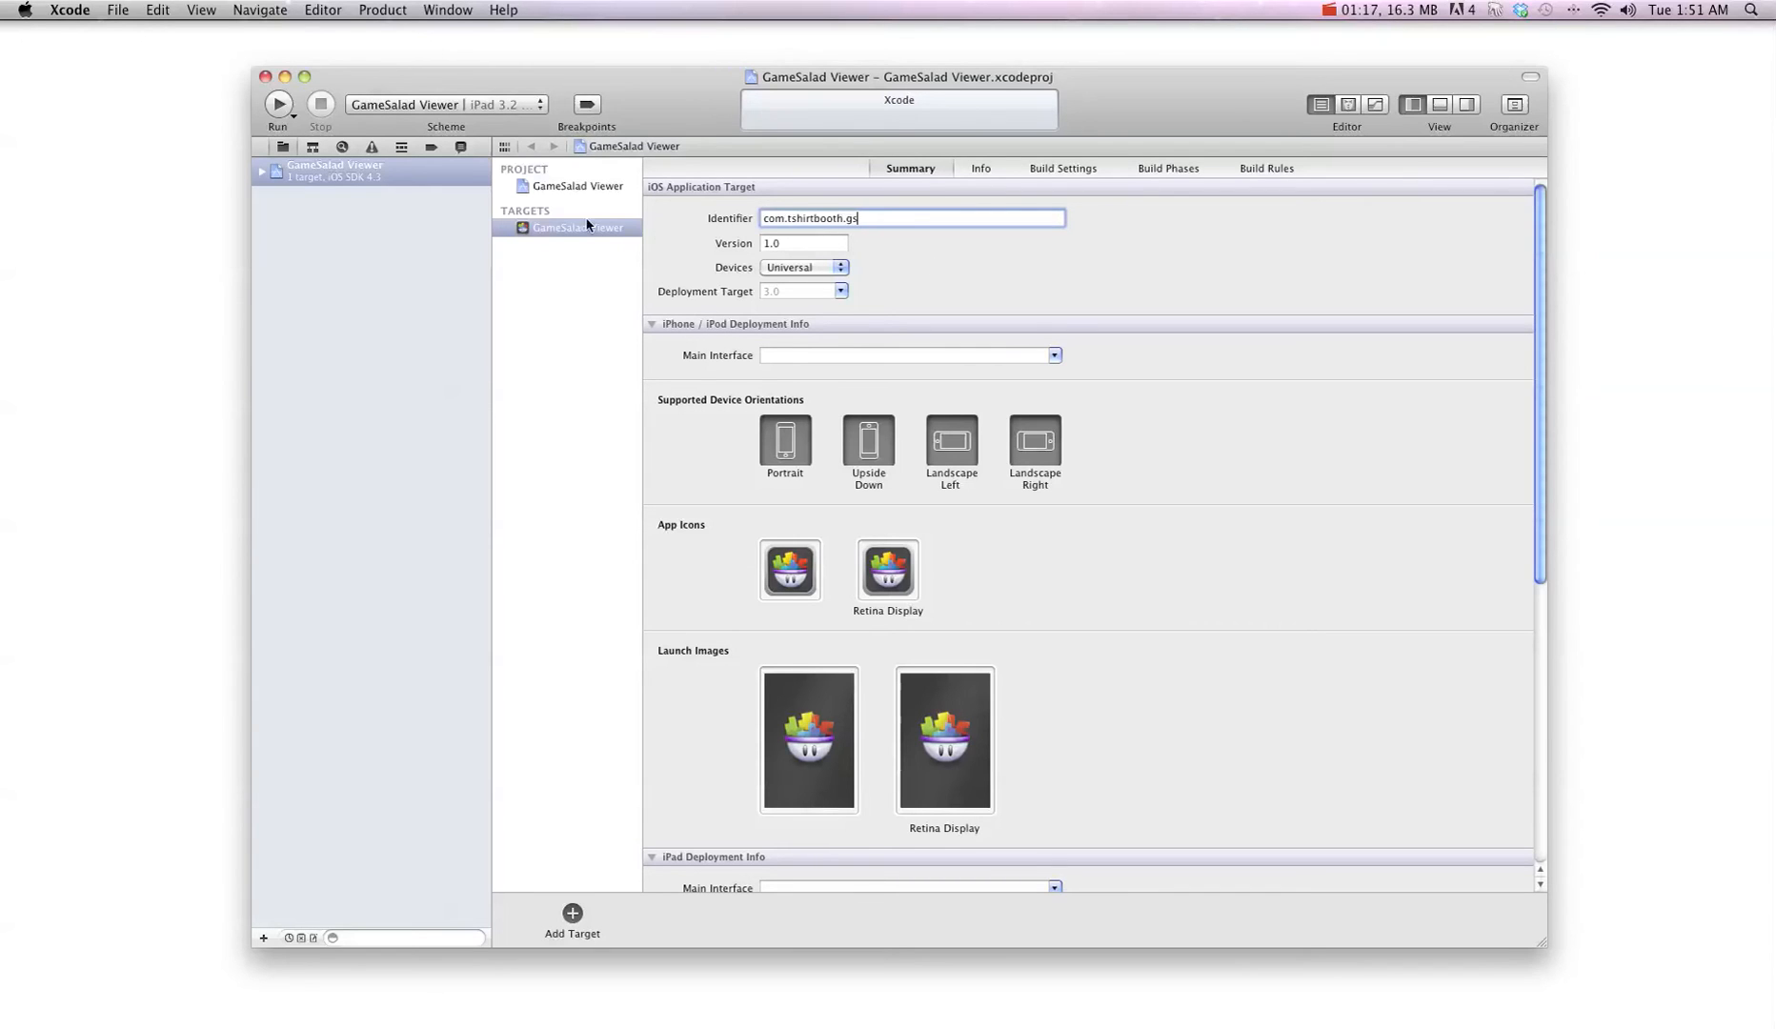
click(577, 187)
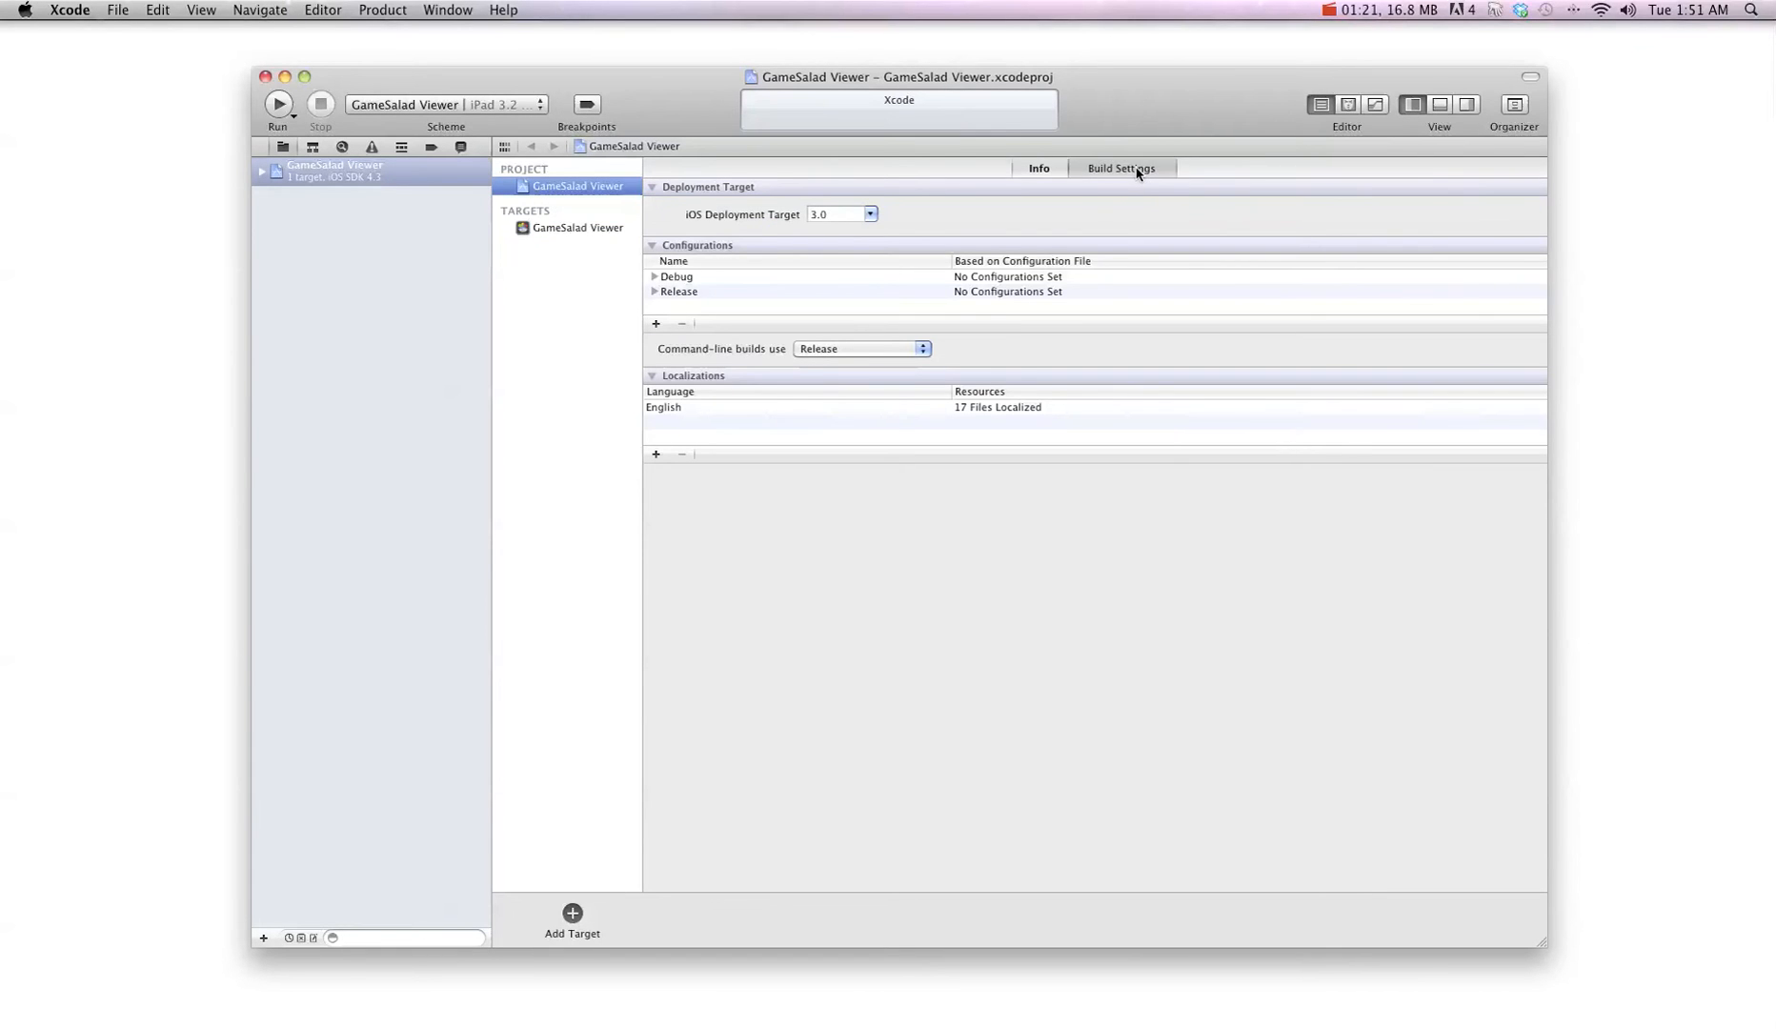
Set the project's Debug and Release Code Signing Identity to iPhone Developer: stacey bennett
click(1121, 167)
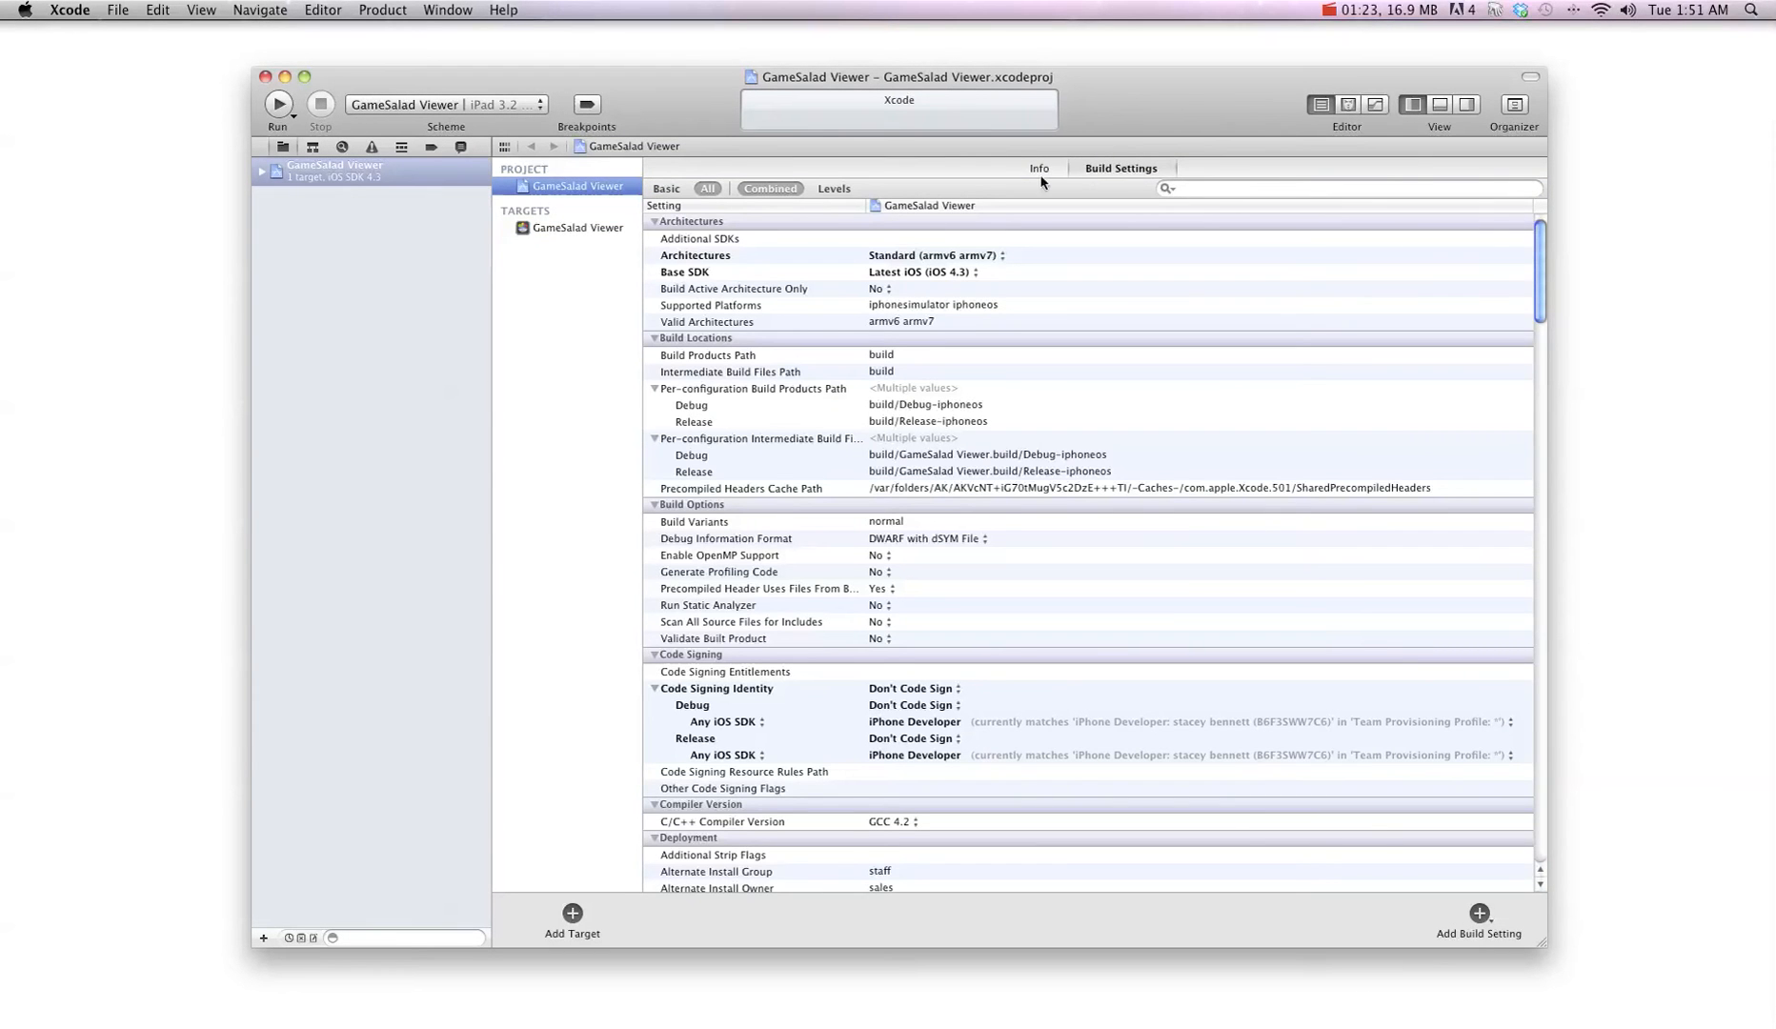
click(716, 688)
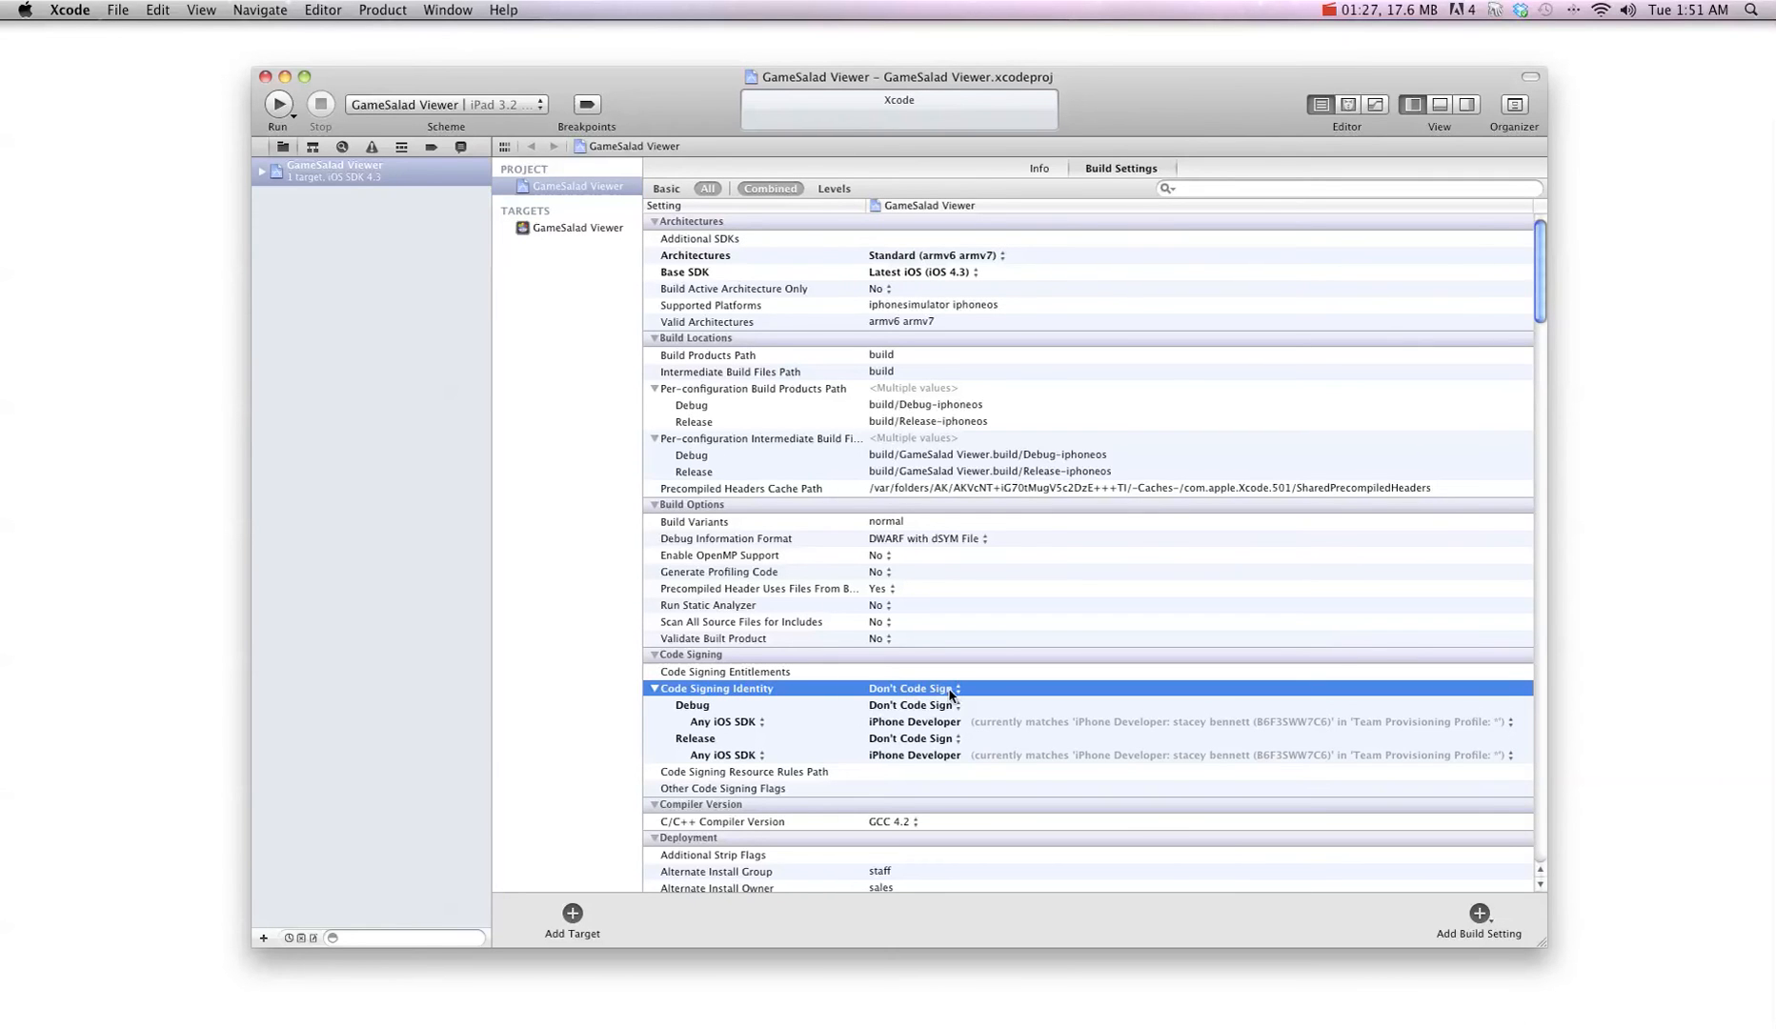
click(913, 688)
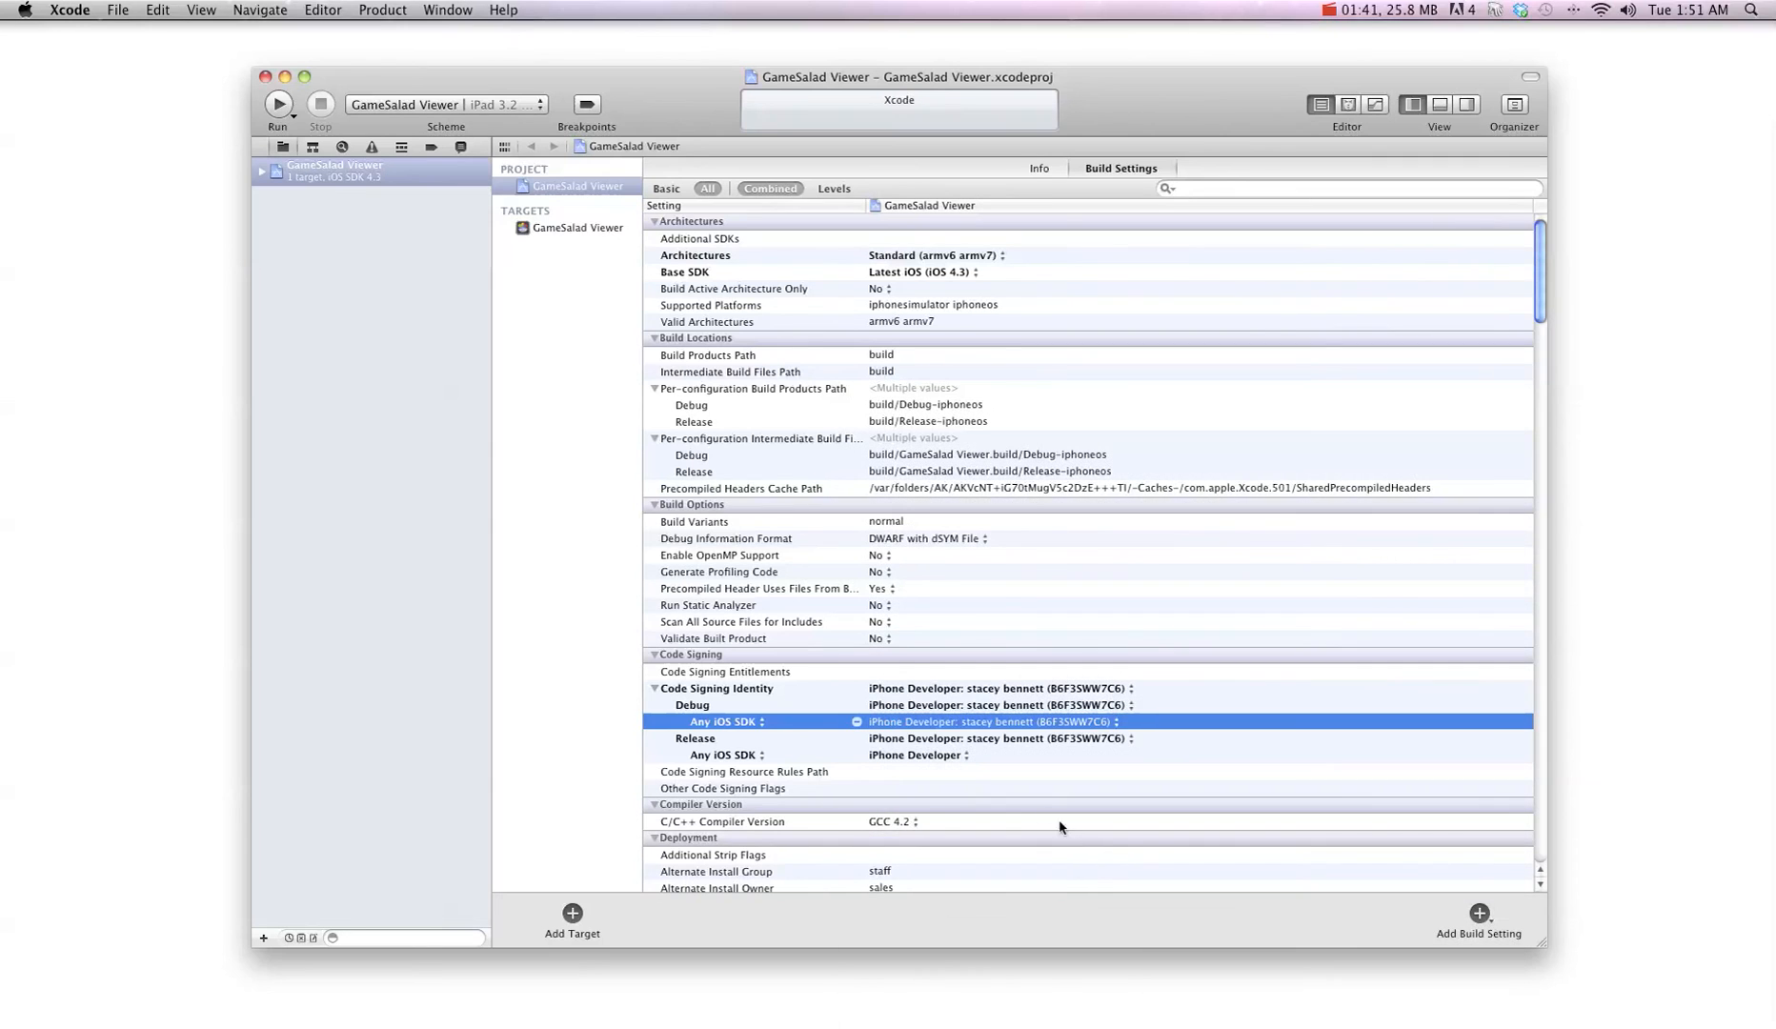
click(997, 722)
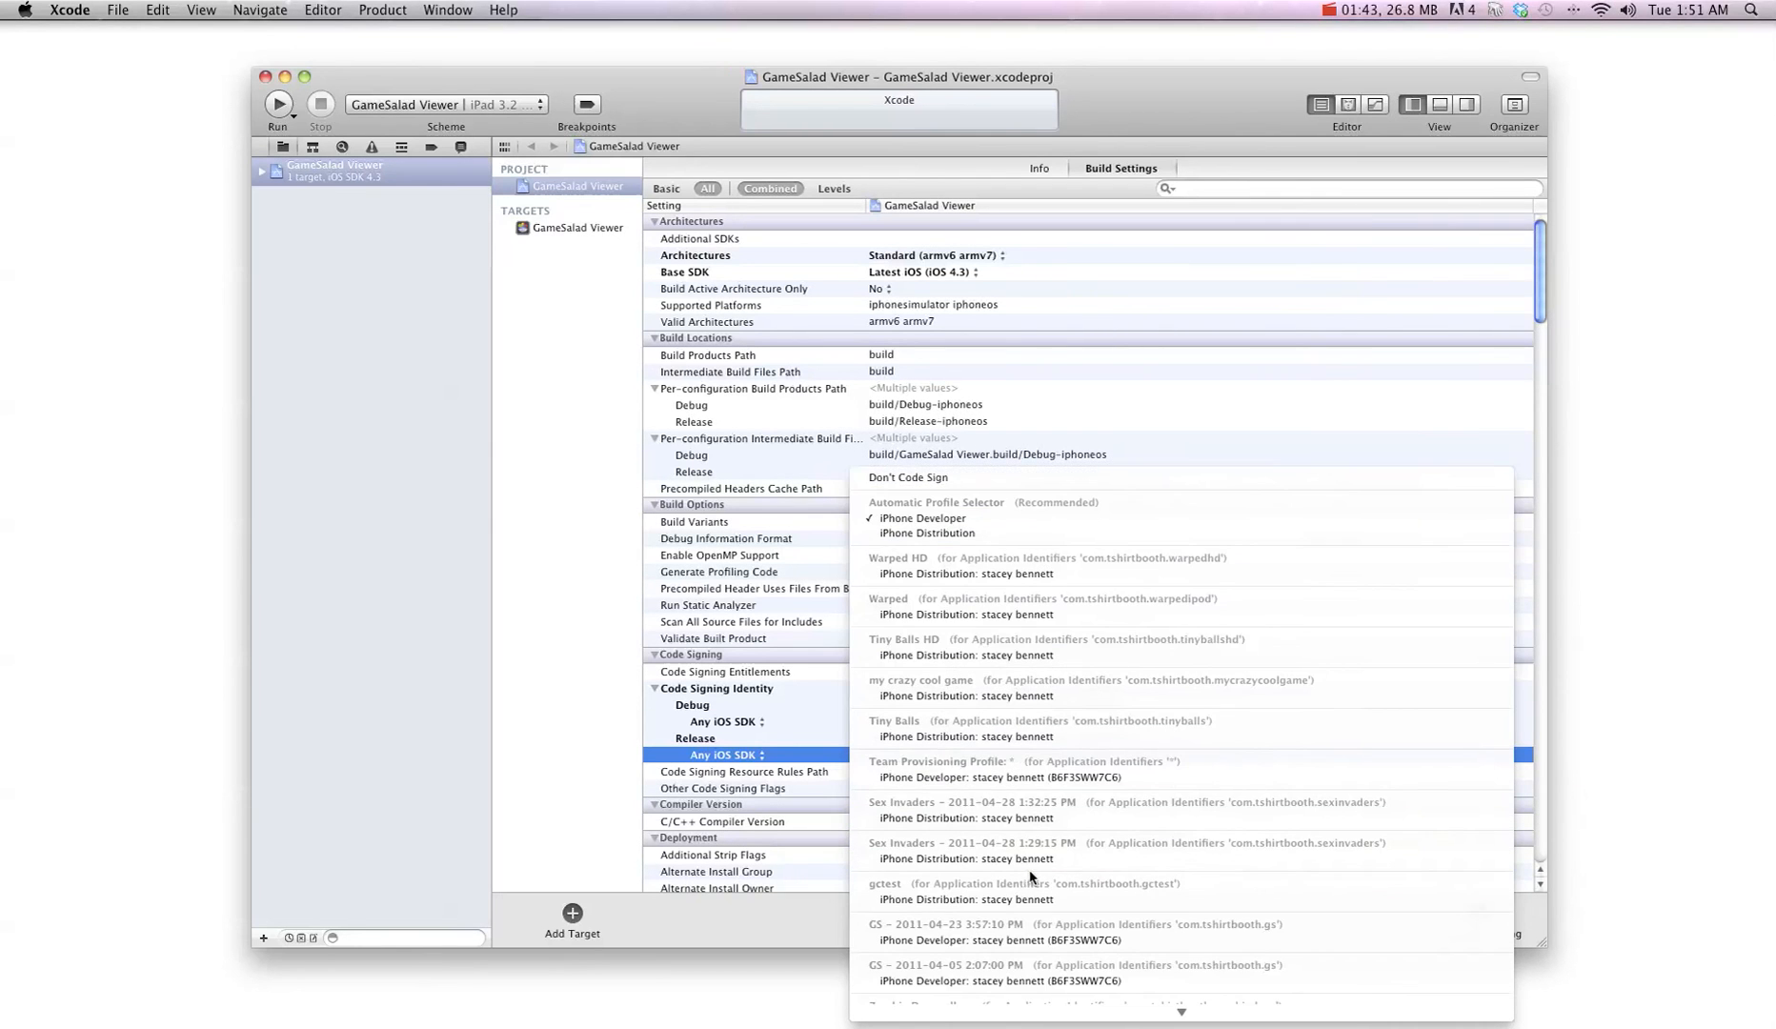
click(922, 518)
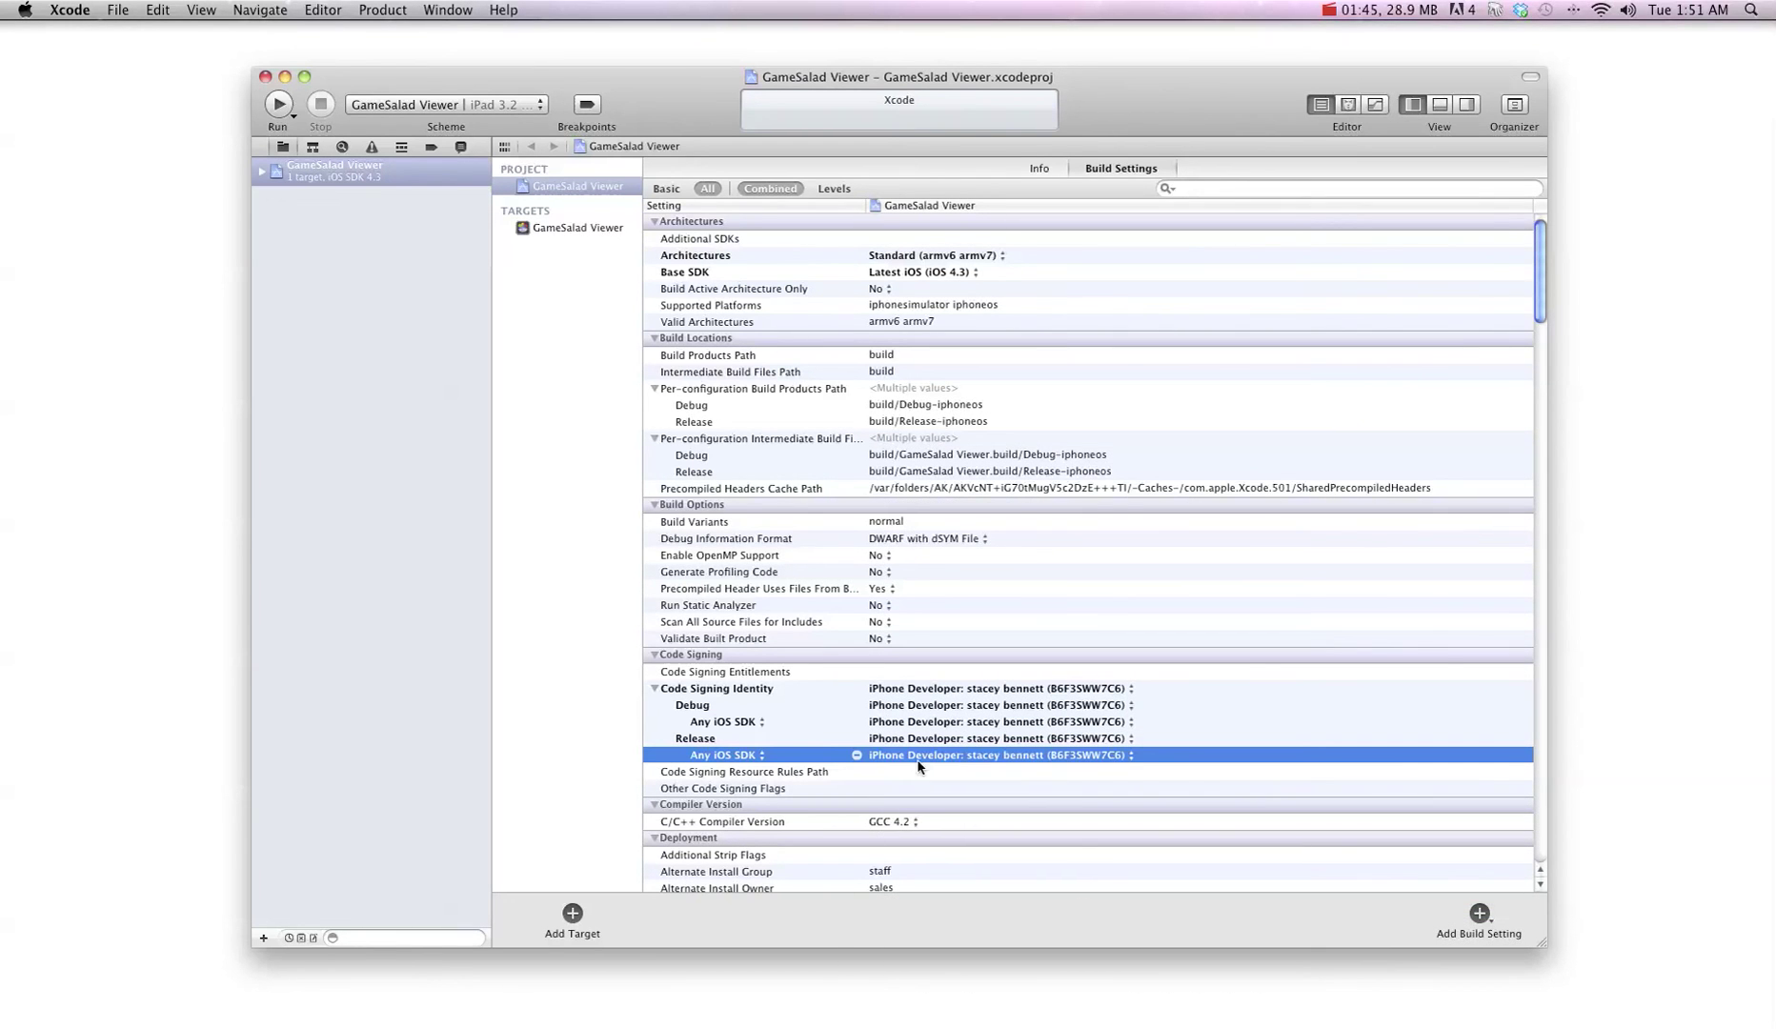
mouse_move(604, 273)
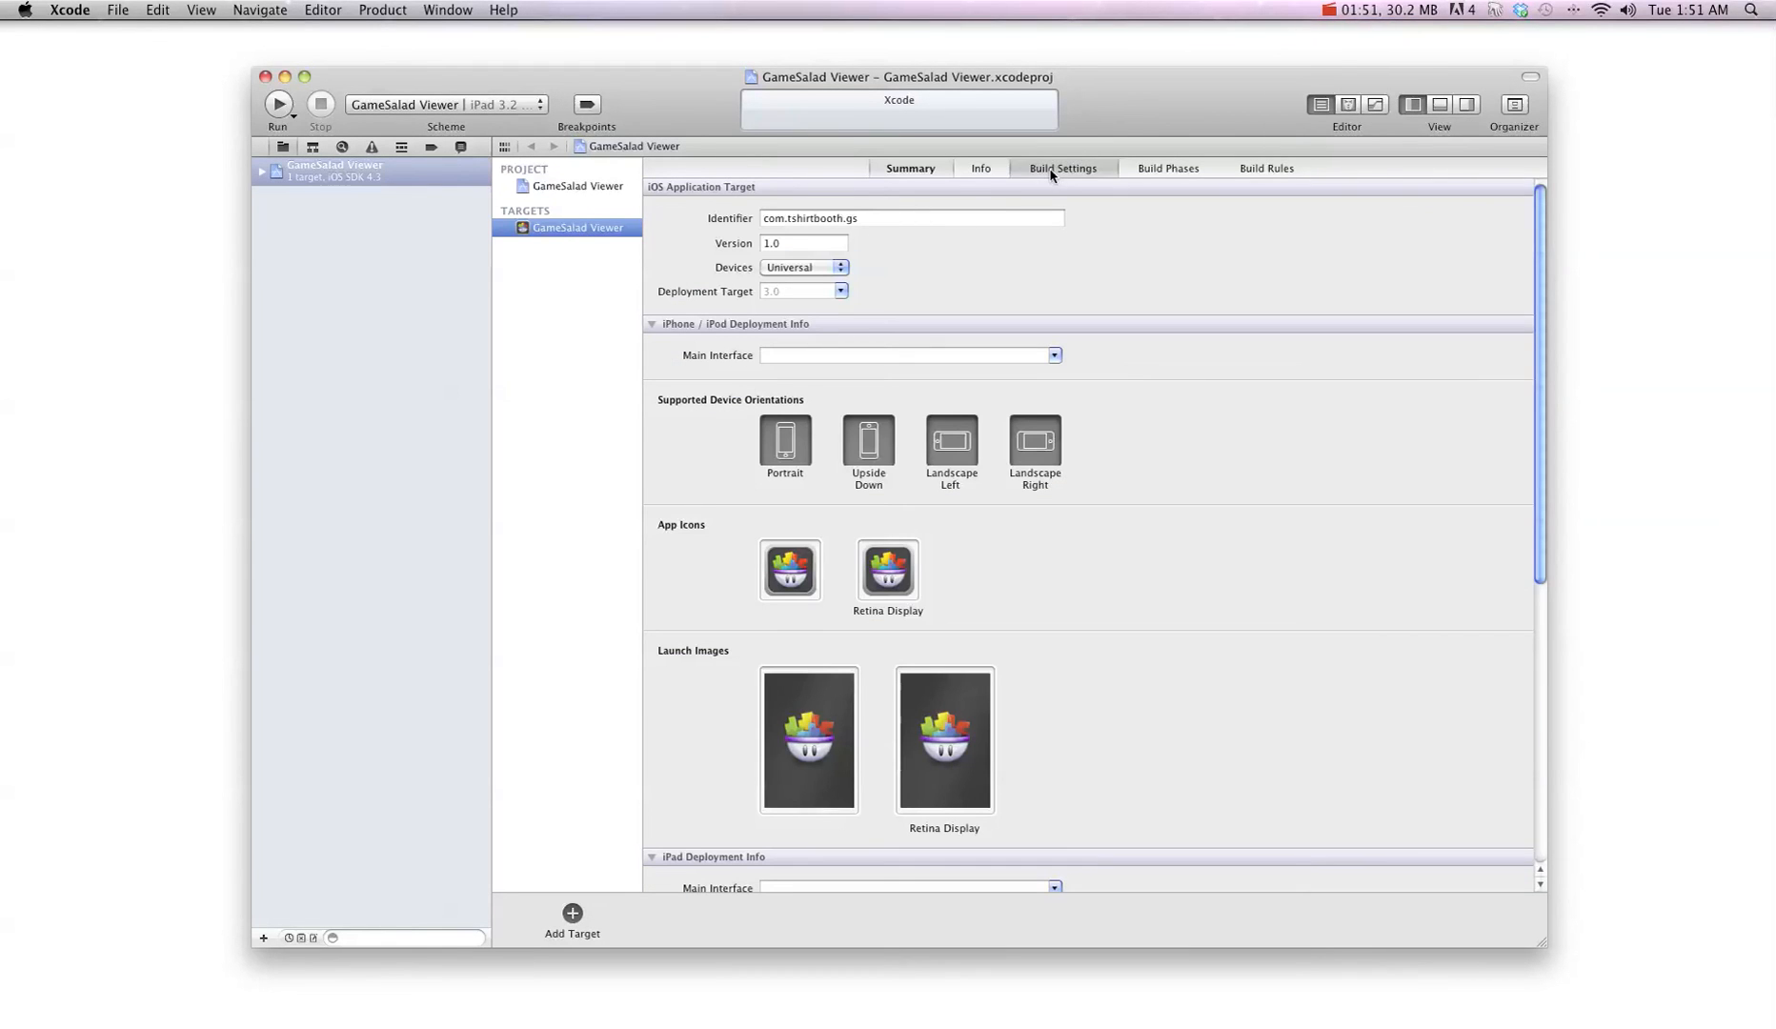
Show the GameSalad Viewer target's Build Settings to confirm iPhone Developer signing for Debug and Release
click(1061, 168)
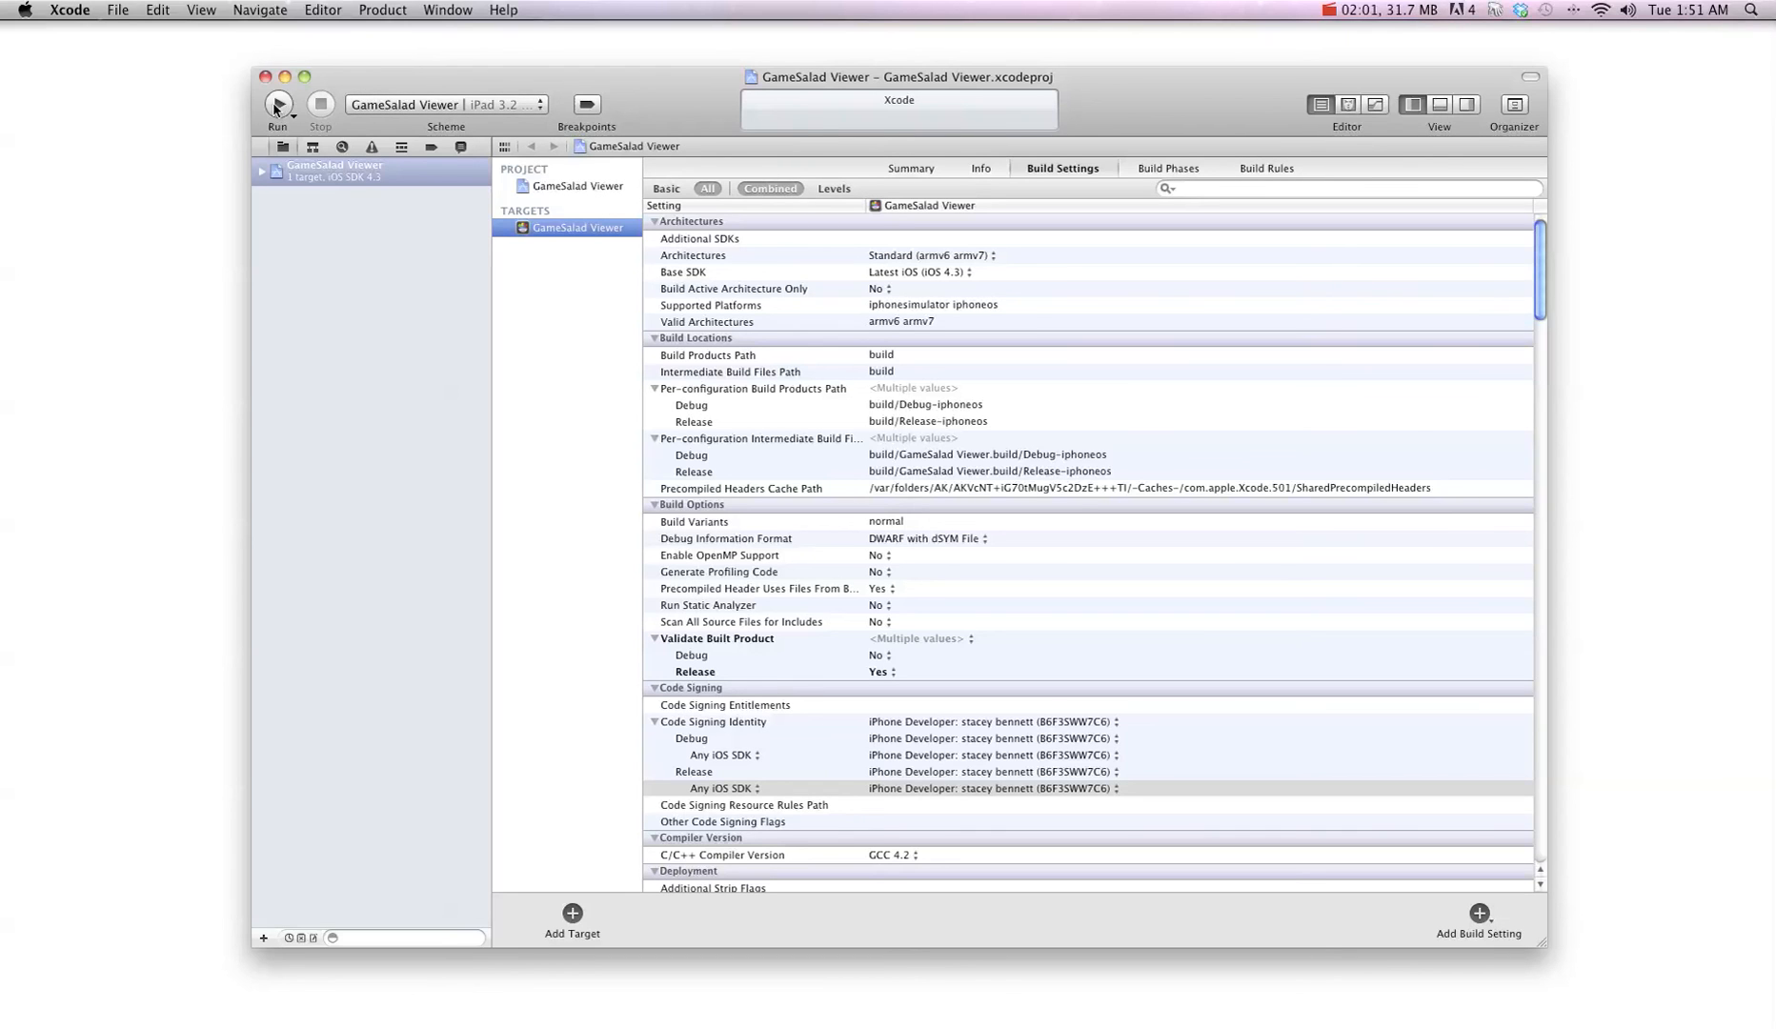
mouse_move(277, 105)
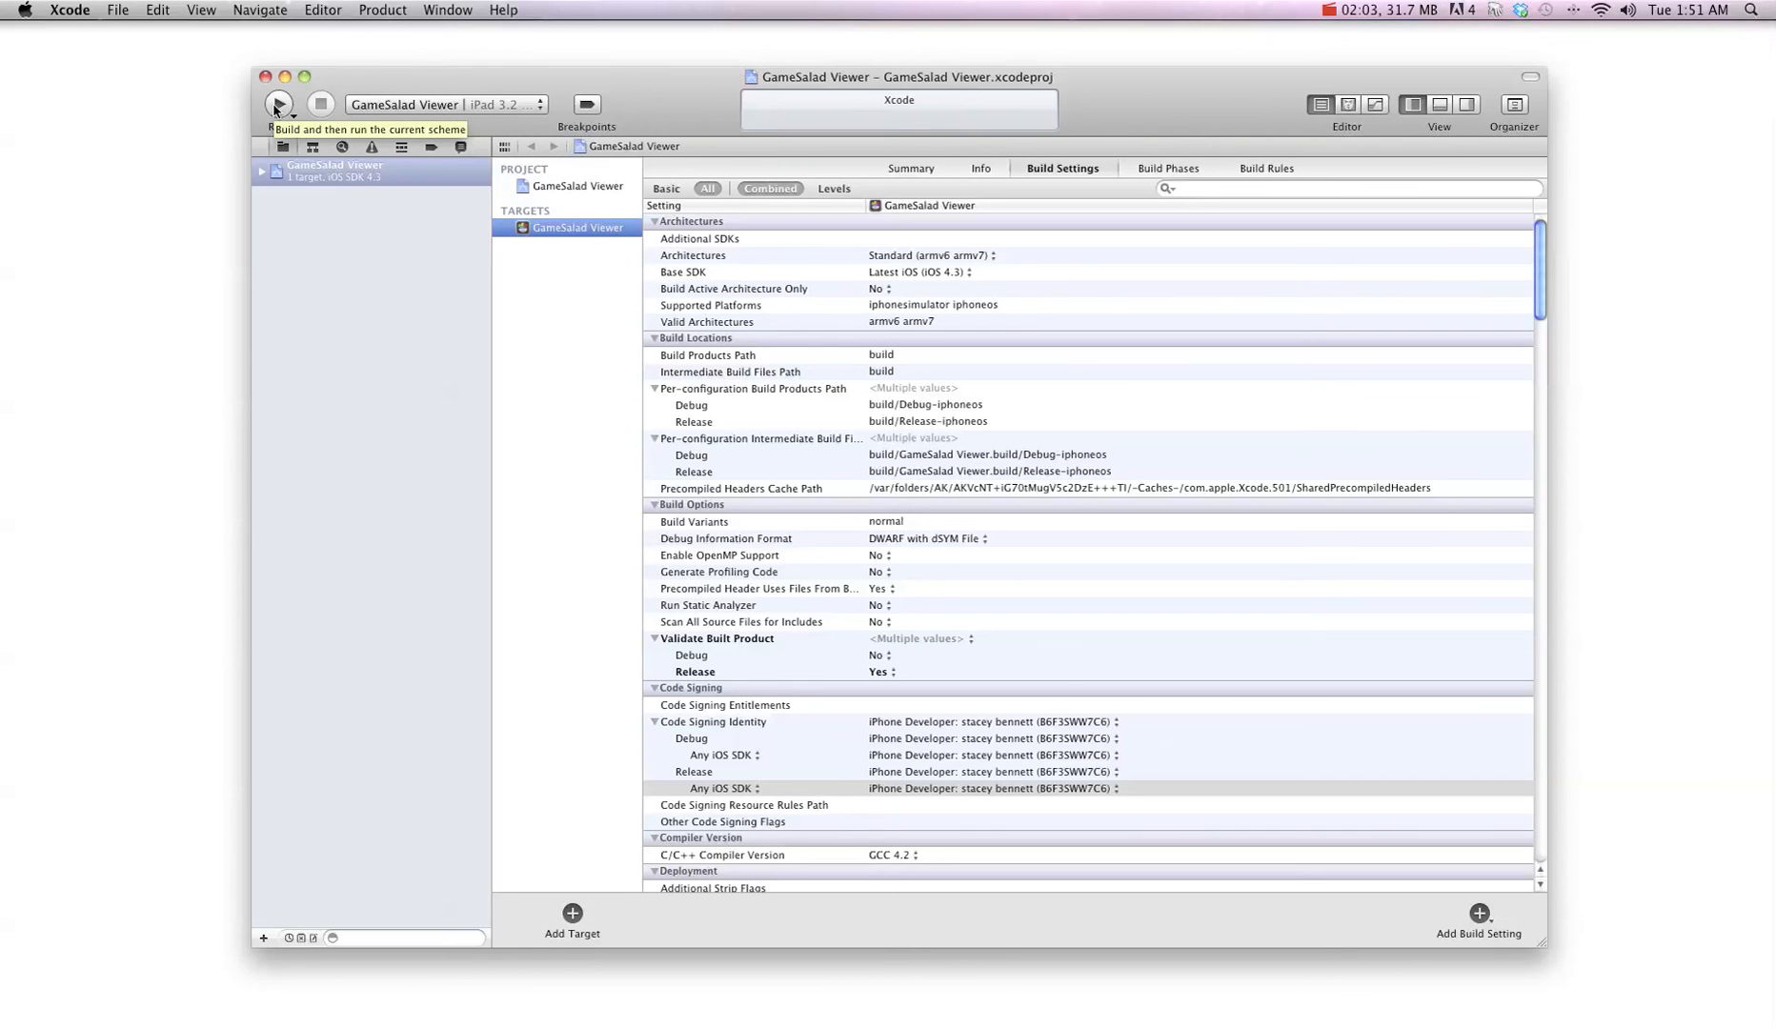